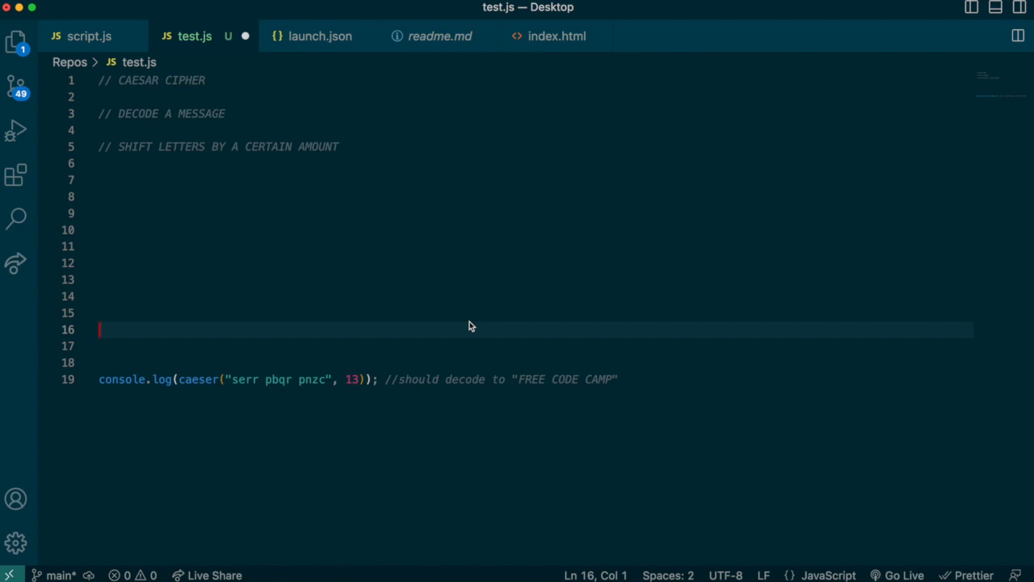
mouse_move(360, 247)
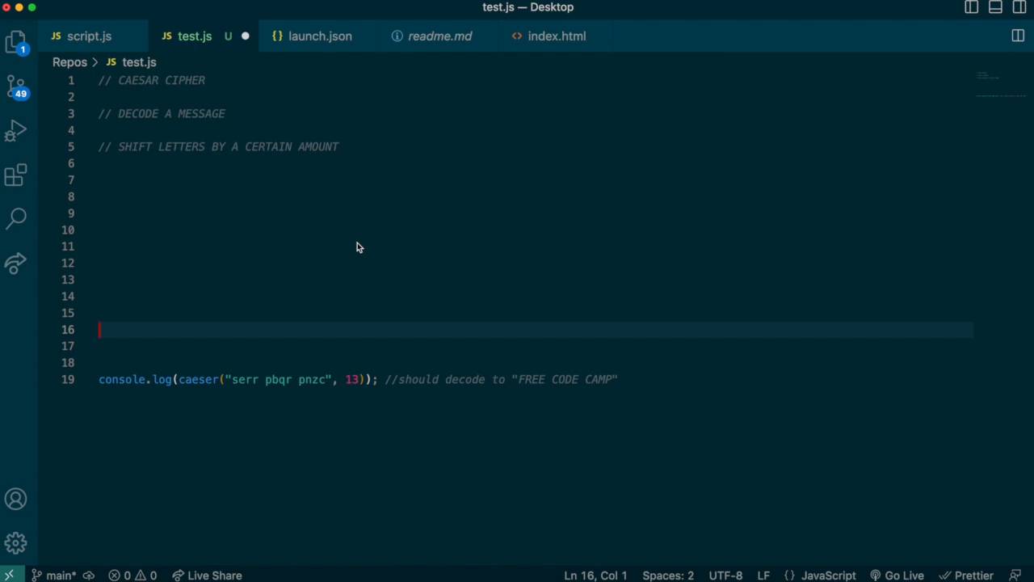
- Write function caesar(str, shift) { return str; } on line 7 of test.js
click(174, 379)
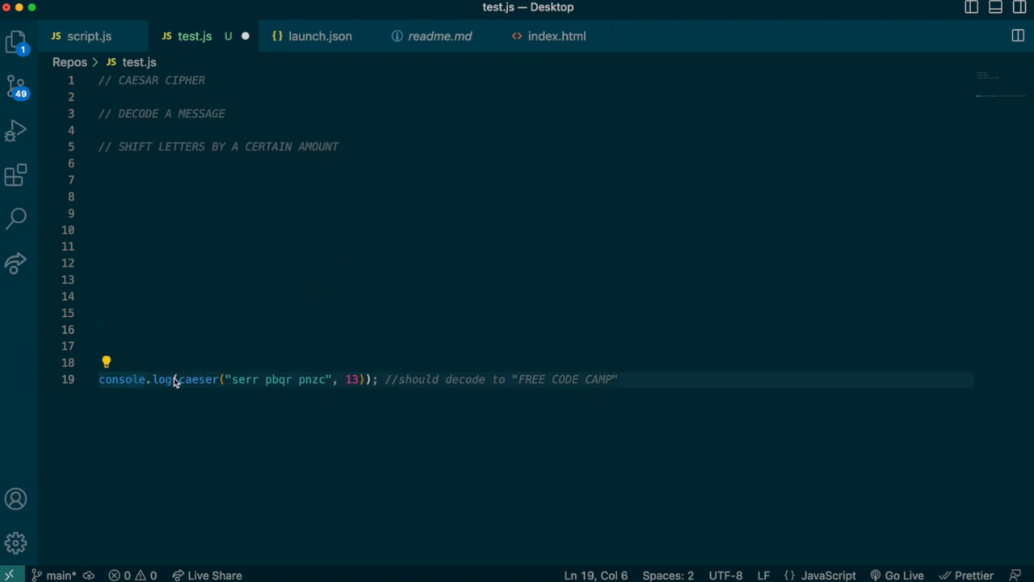
drag(230, 379, 331, 379)
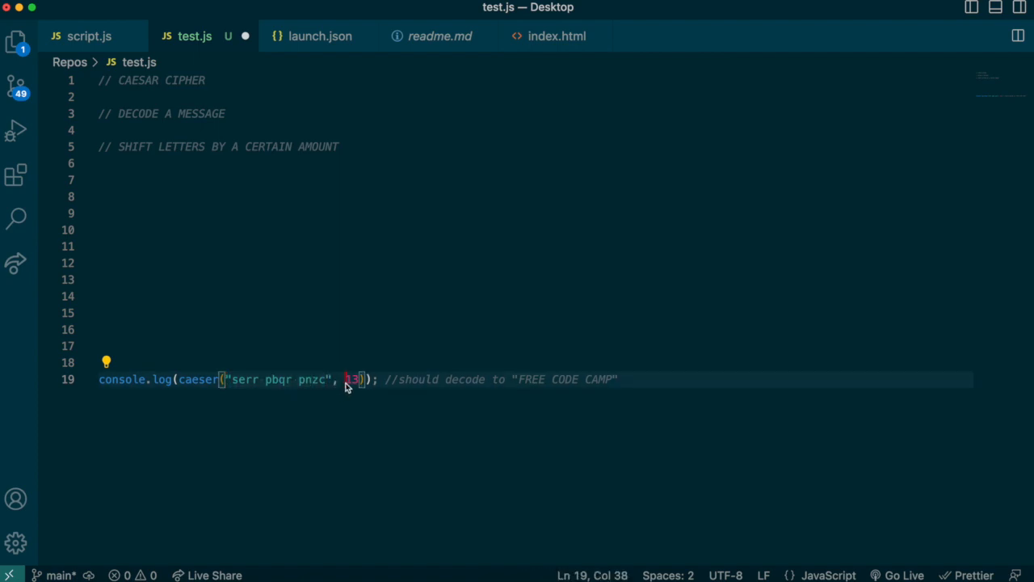
drag(342, 379, 362, 379)
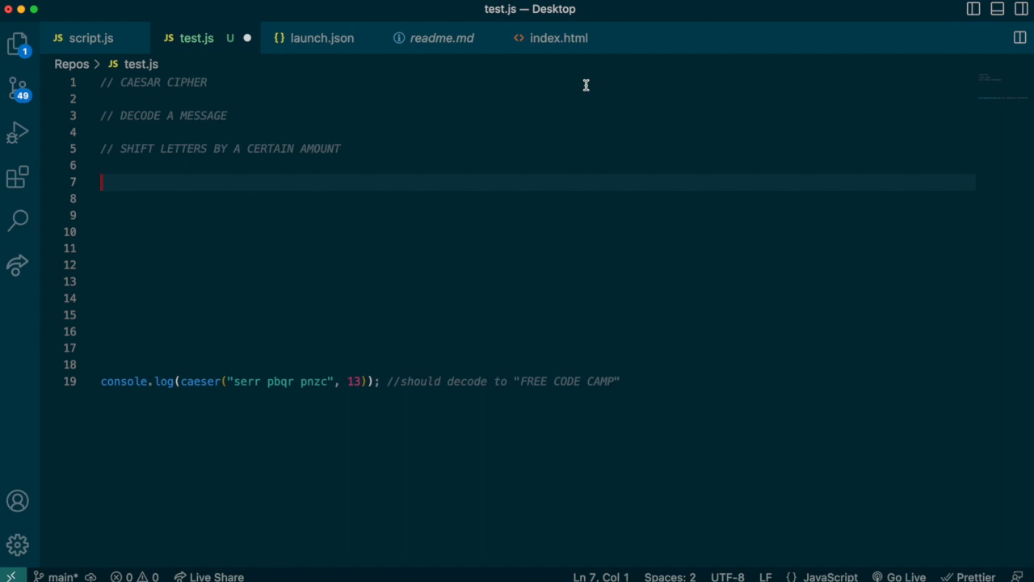
text(function caesa)
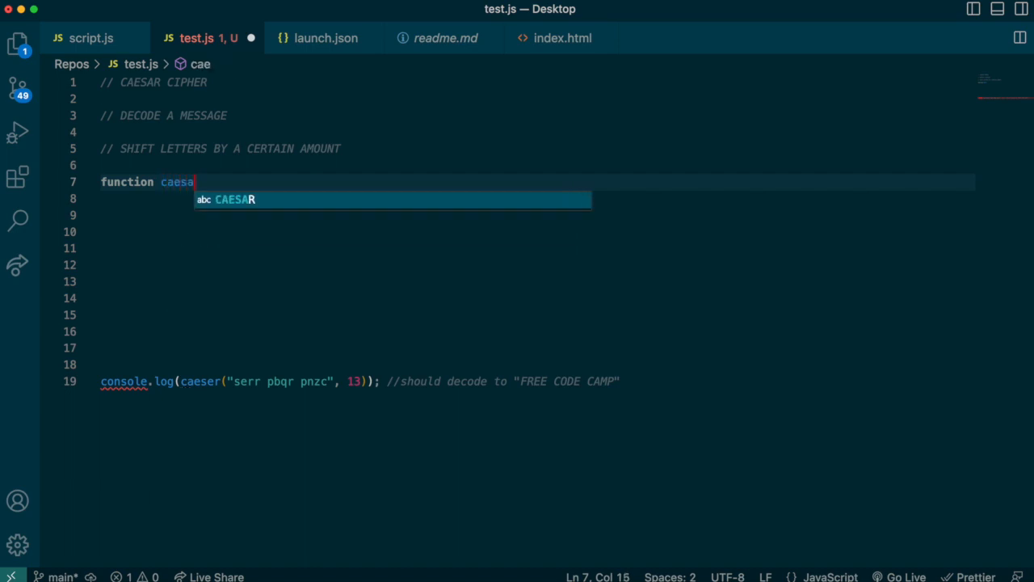
text(r)
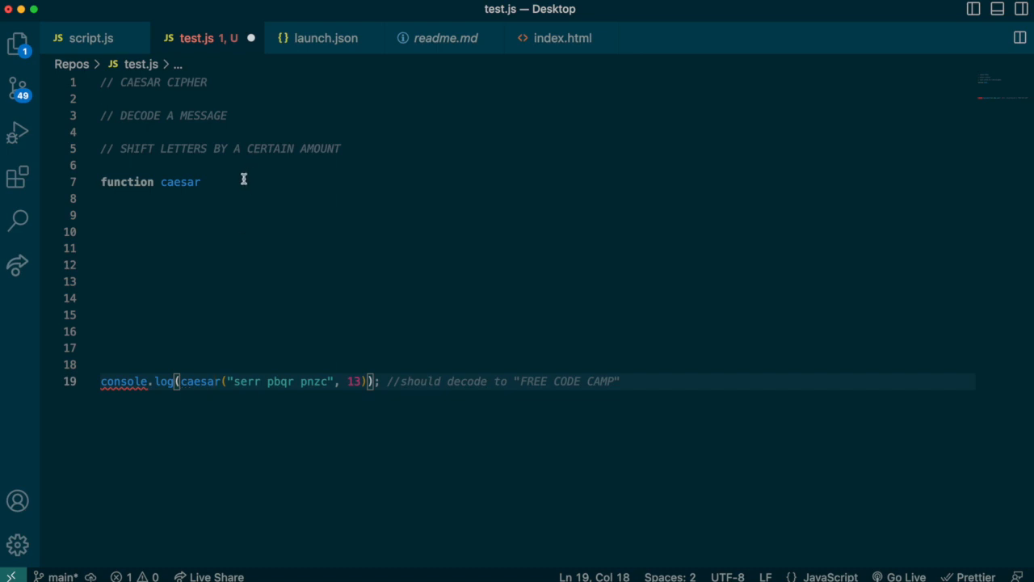
text(() {)
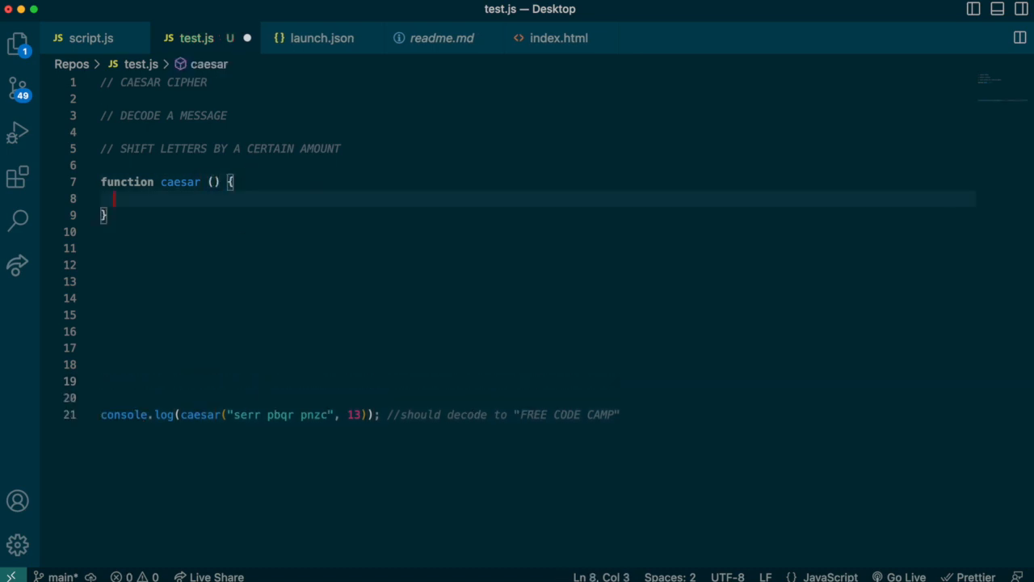
text(s)
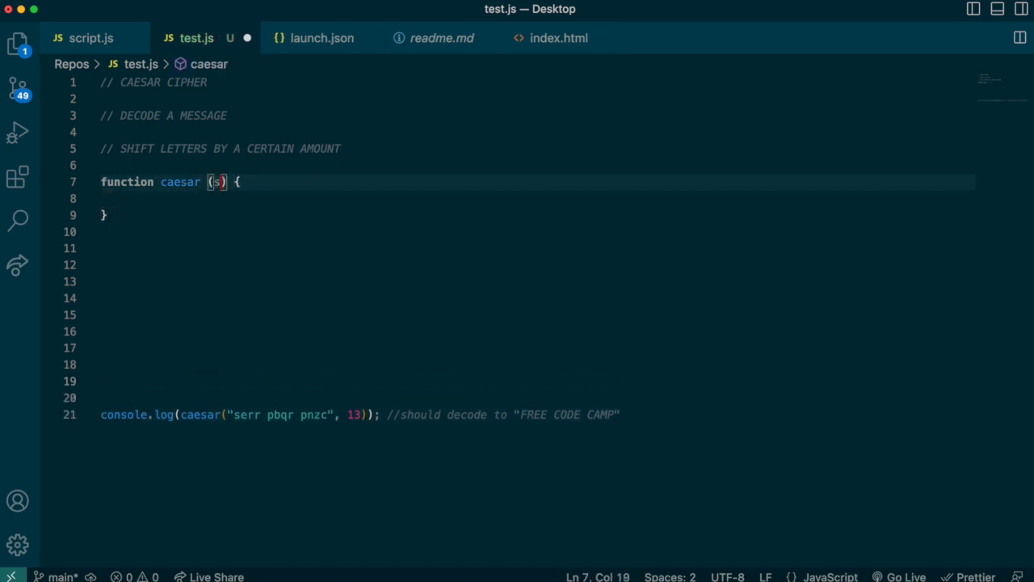
text(tr,sif)
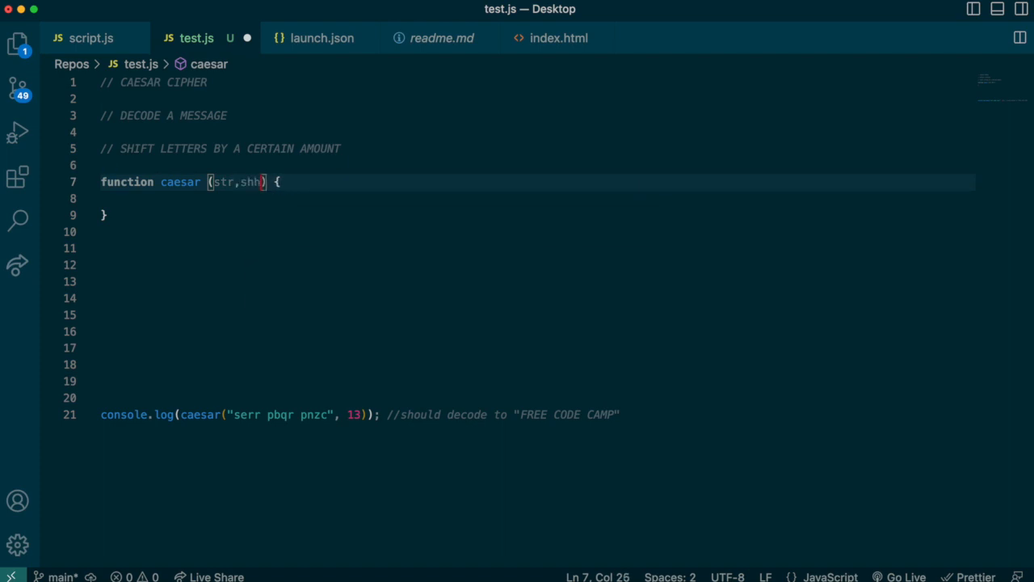
text(ift)
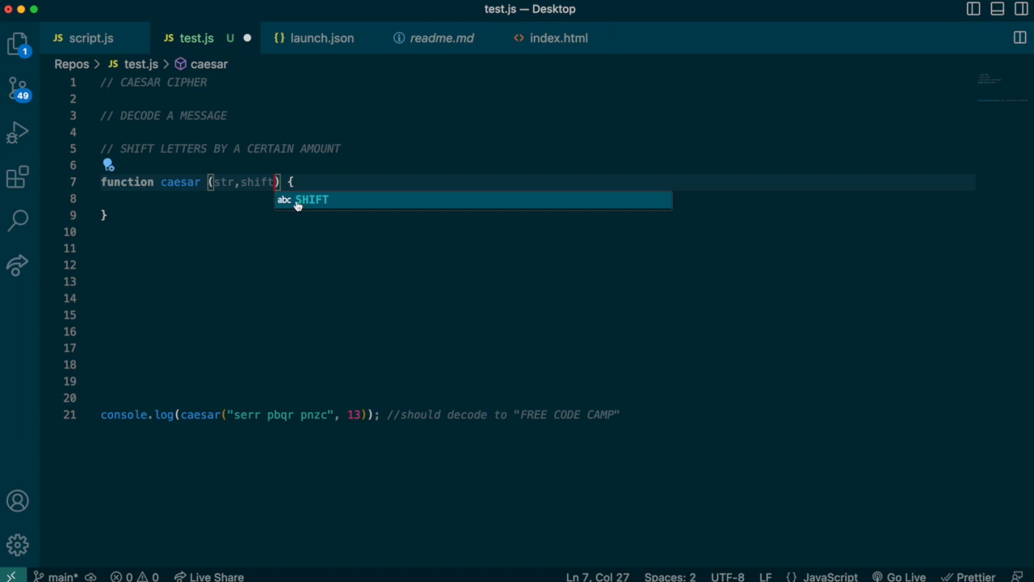
click(229, 414)
text(r)
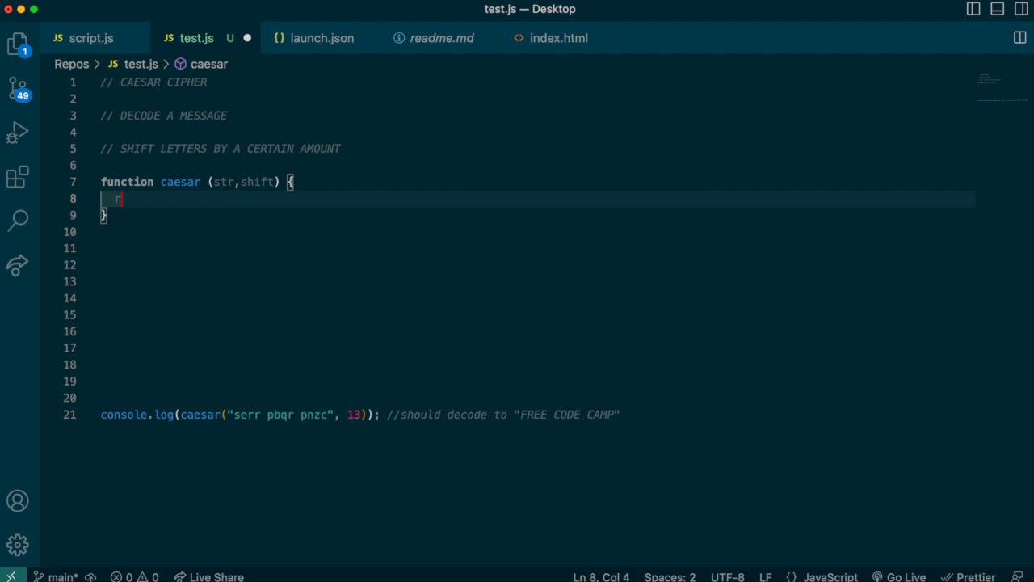
text(eturn str;)
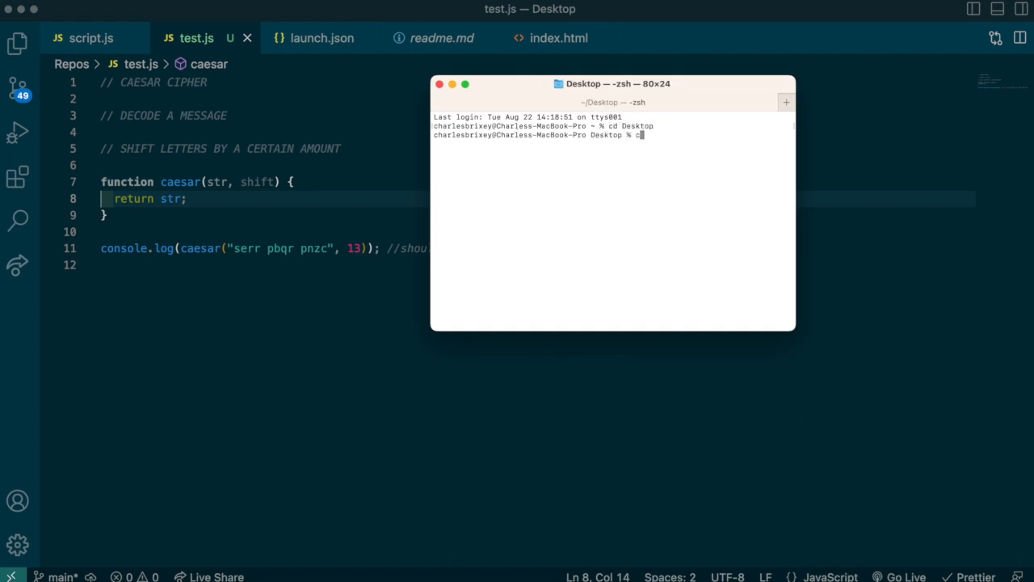
- Move into the Repos folder in Terminal with cd Repos
text(cd Repos)
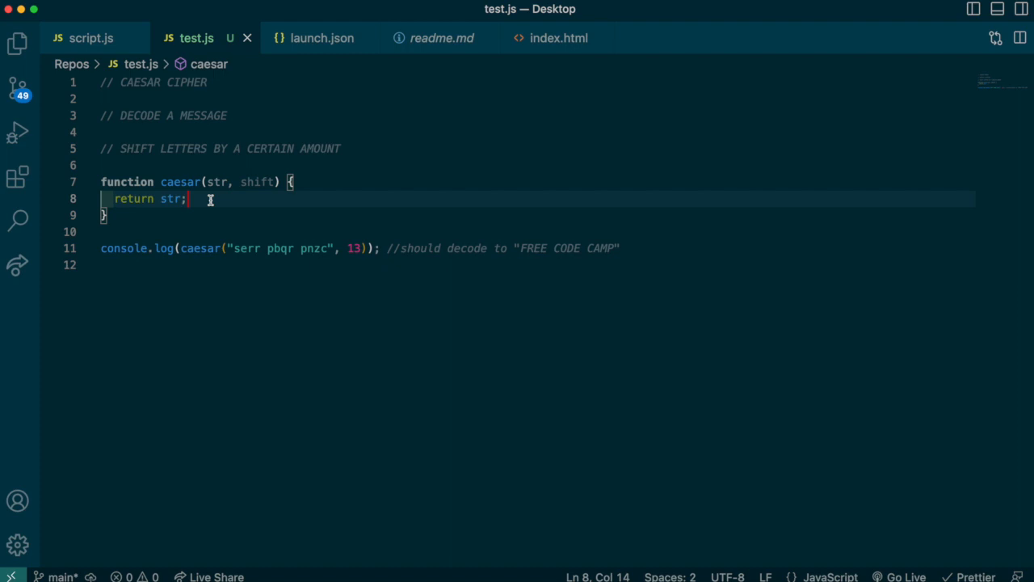
mouse_move(238, 209)
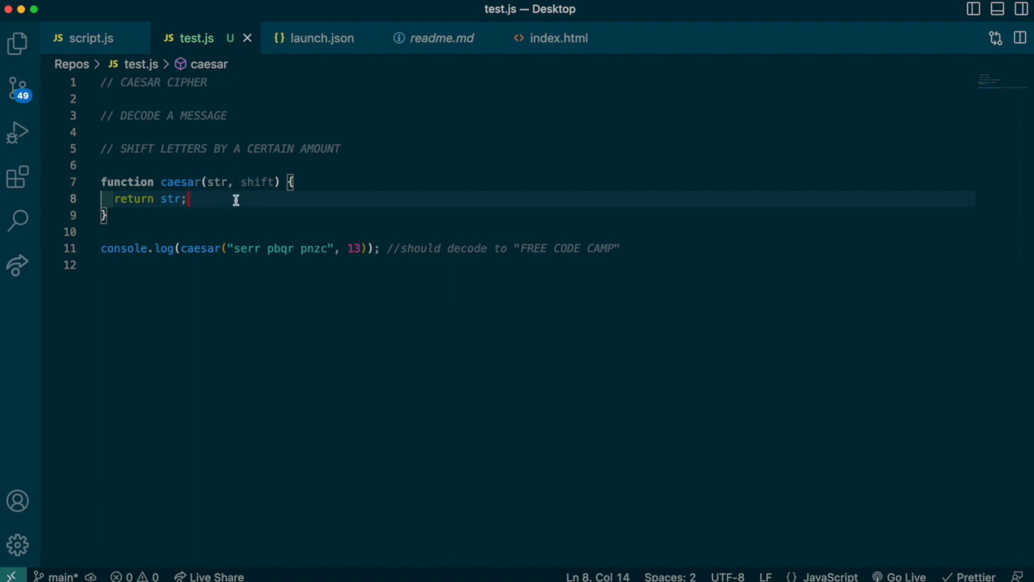
- Replace return str with let alphabet = "abcdefghijklmnopqrstuvwxyz"; and return alphabet.length
key(Backspace)
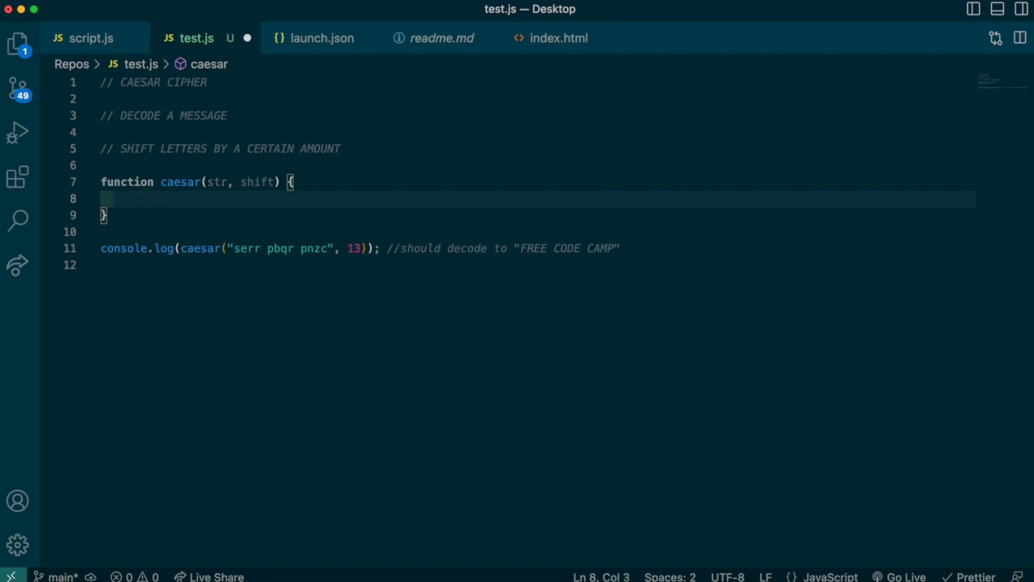
text(let alp)
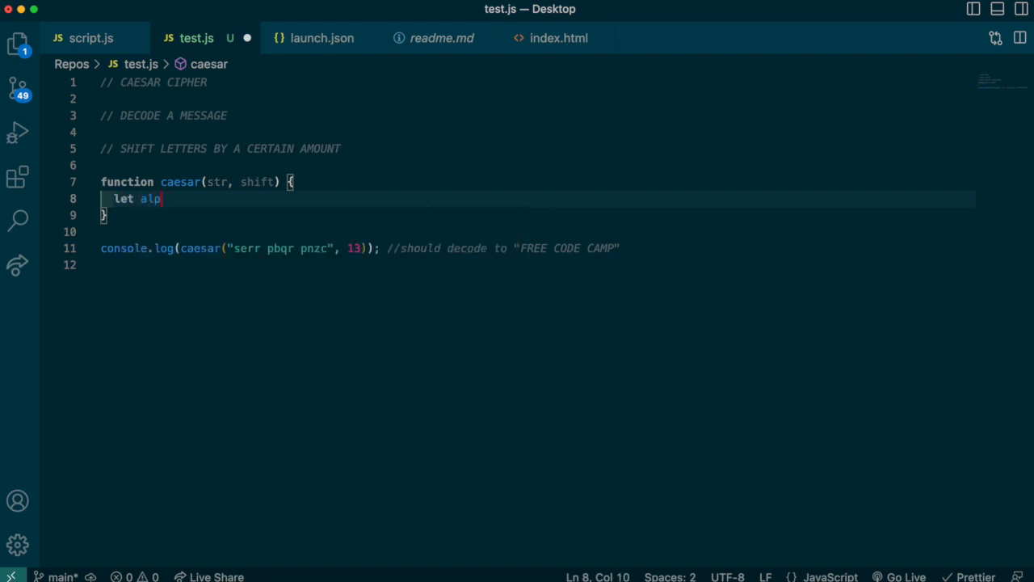
text(habet)
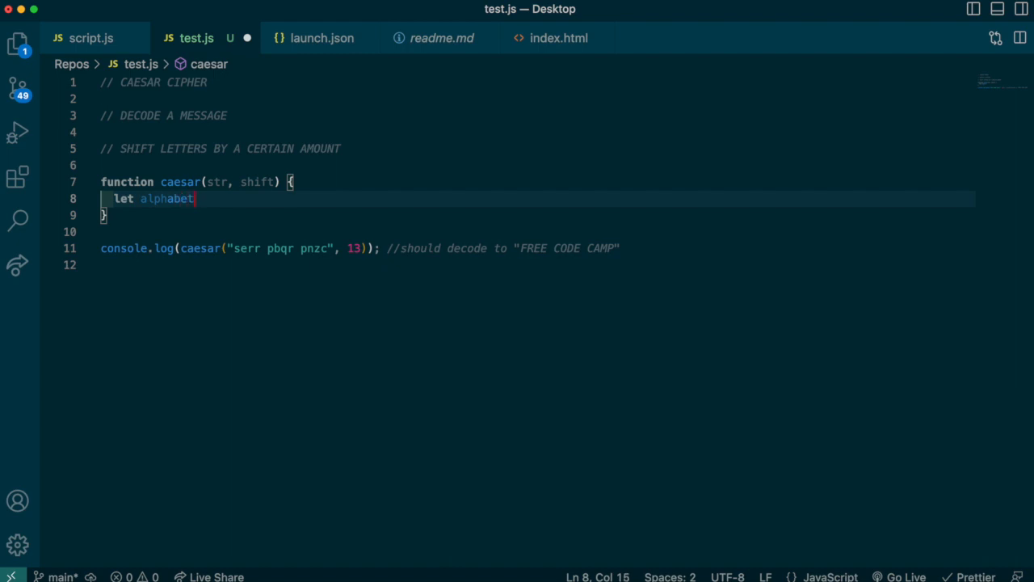
text(="ab")
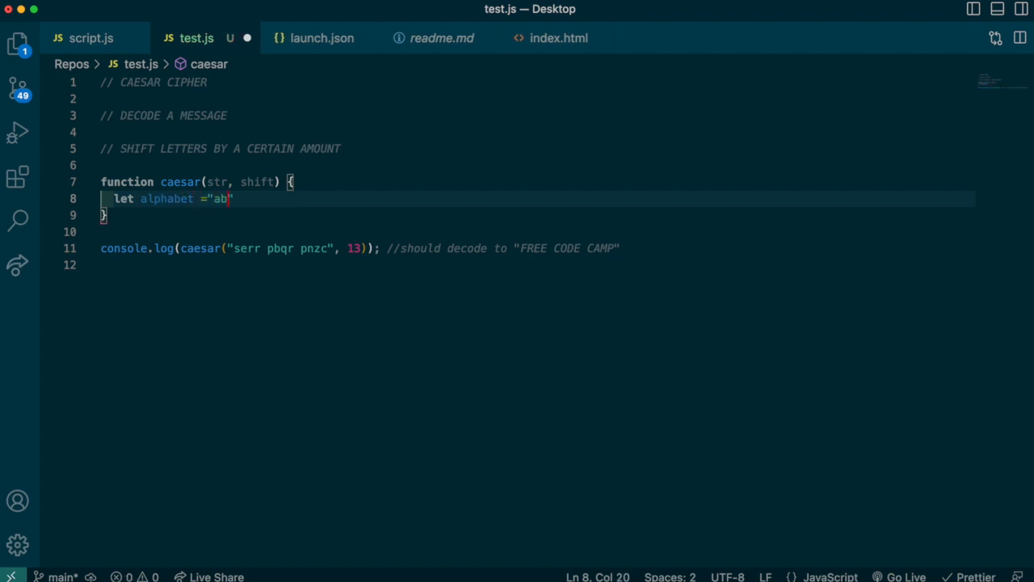
text(cdefg)
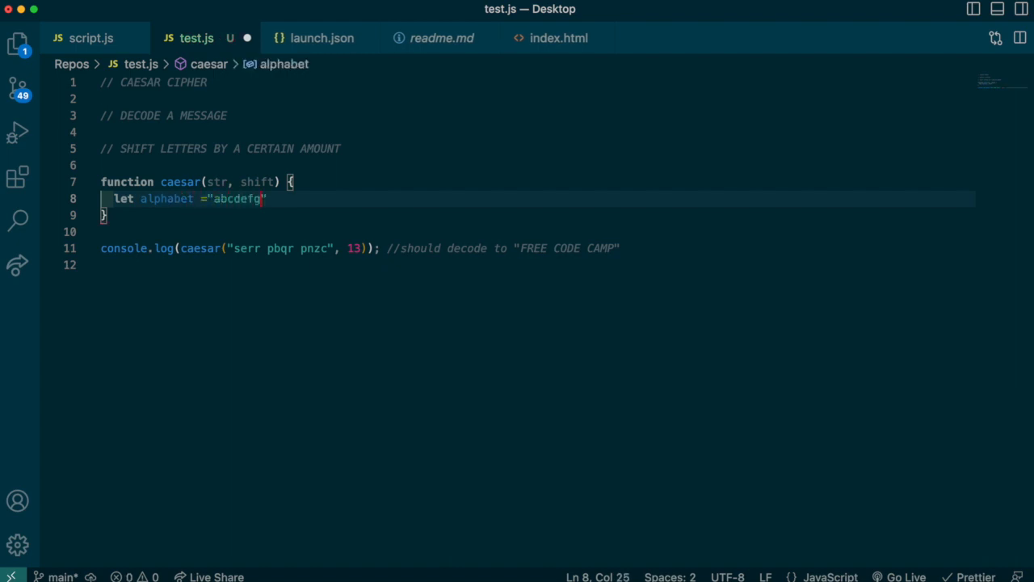
text(i)
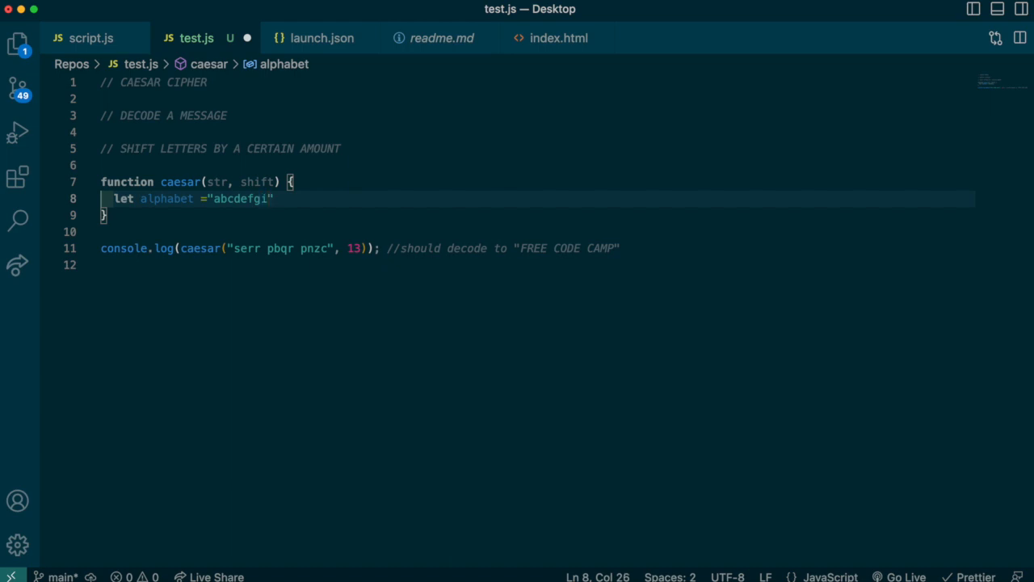
text(jklmnopq)
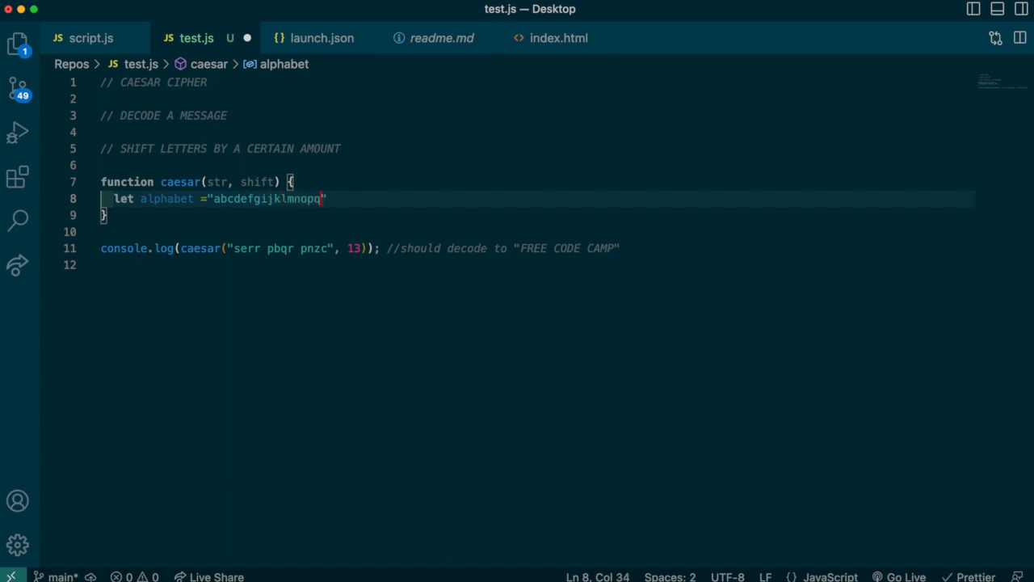
text(rstuvw)
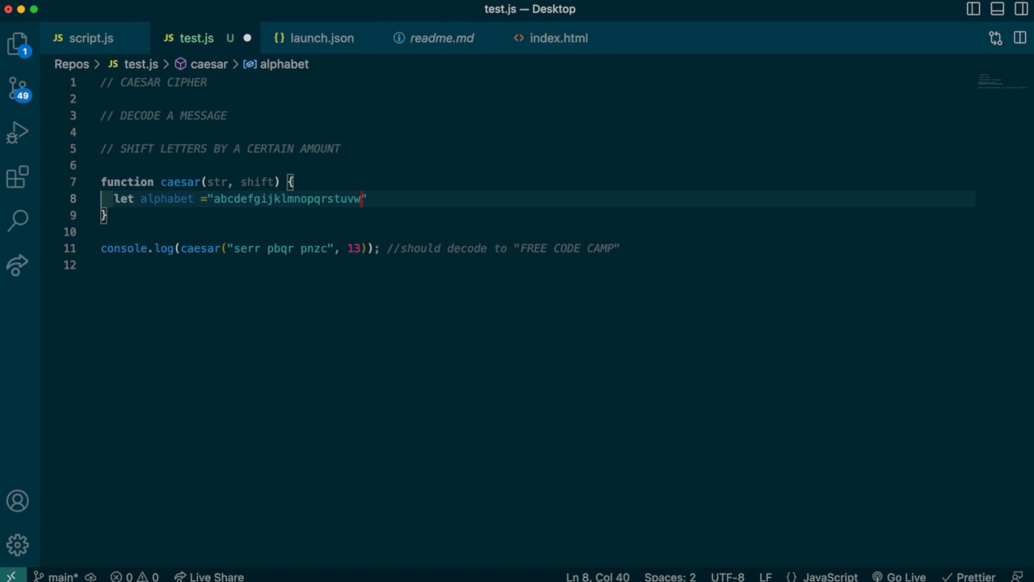
text(xyz";)
text(r)
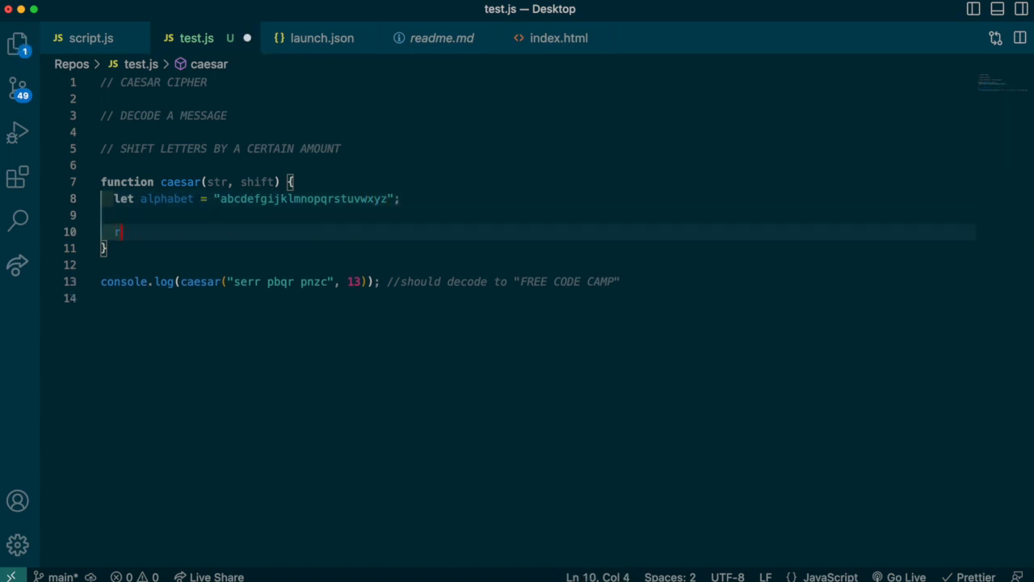
text(eturn alphabet.length;)
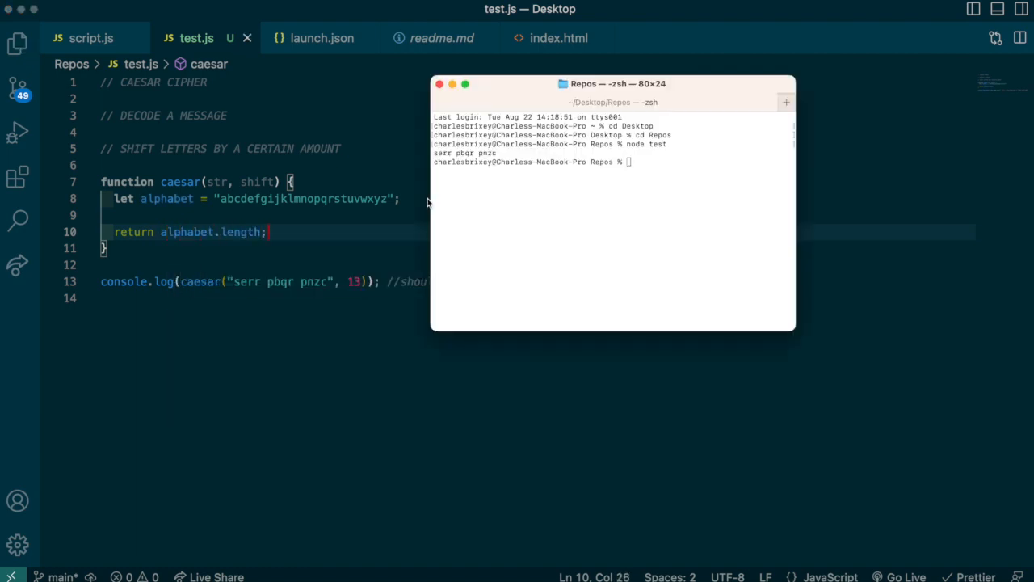
- Run the script again in Terminal
text(h)
key(Return)
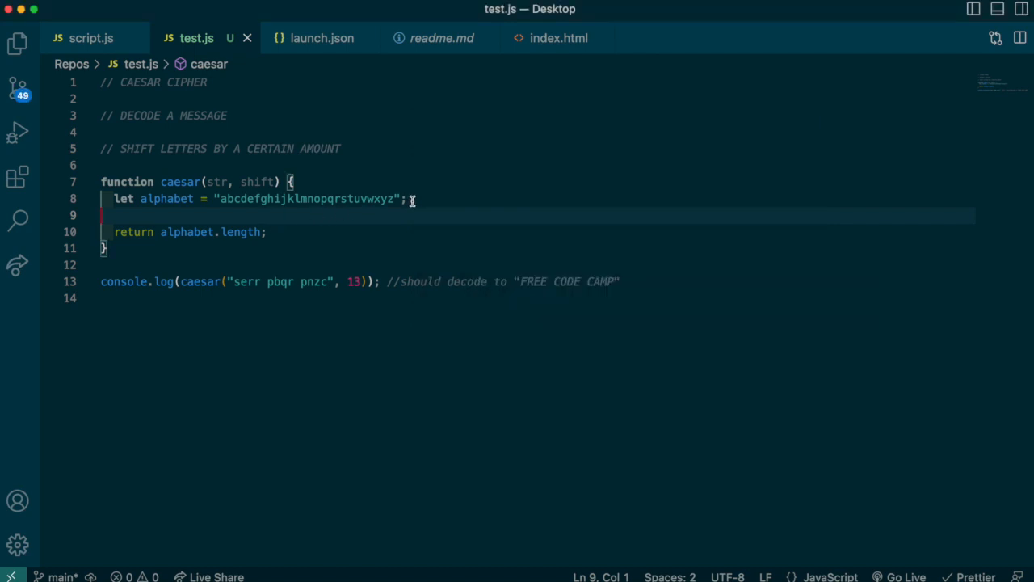
mouse_move(260, 199)
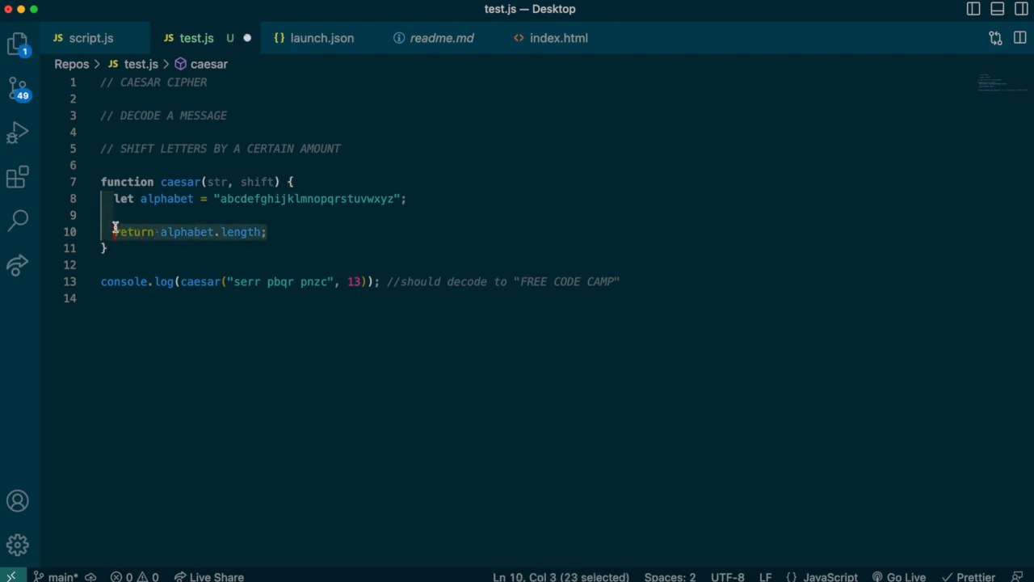
- Replace the length return with const map = {} and a for loop over alphabet
key(Delete)
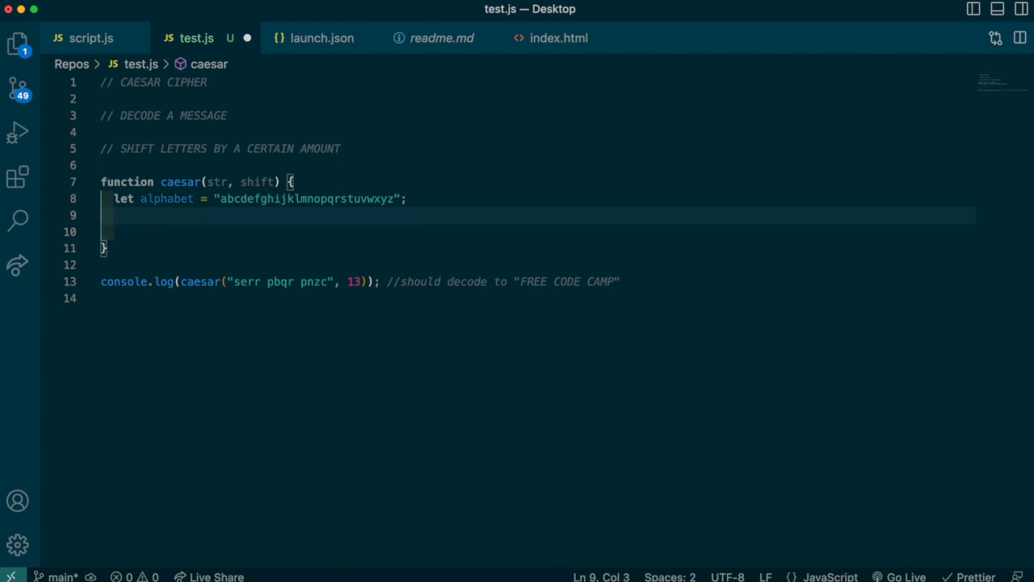
text(const m)
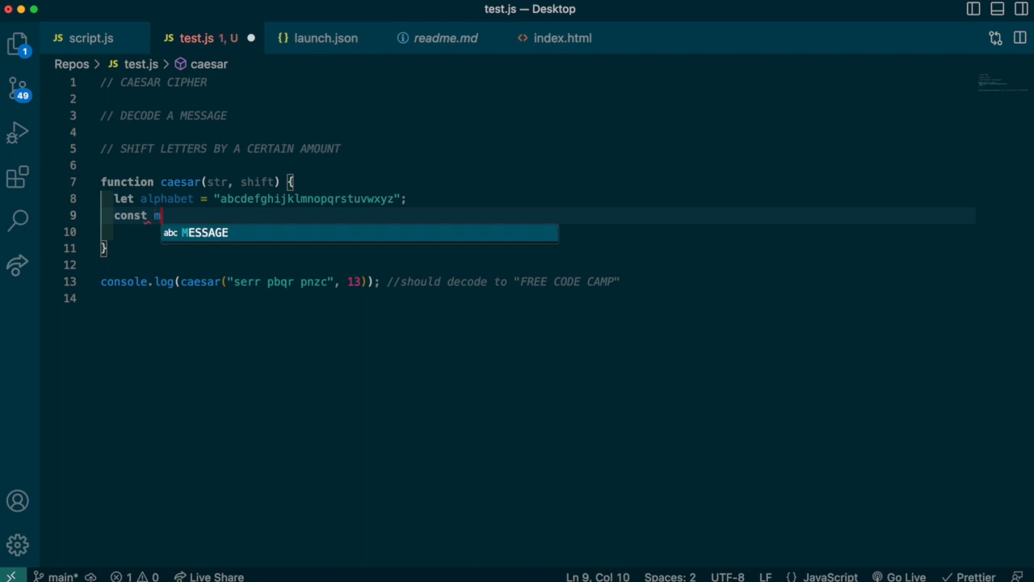
text(ap = {};)
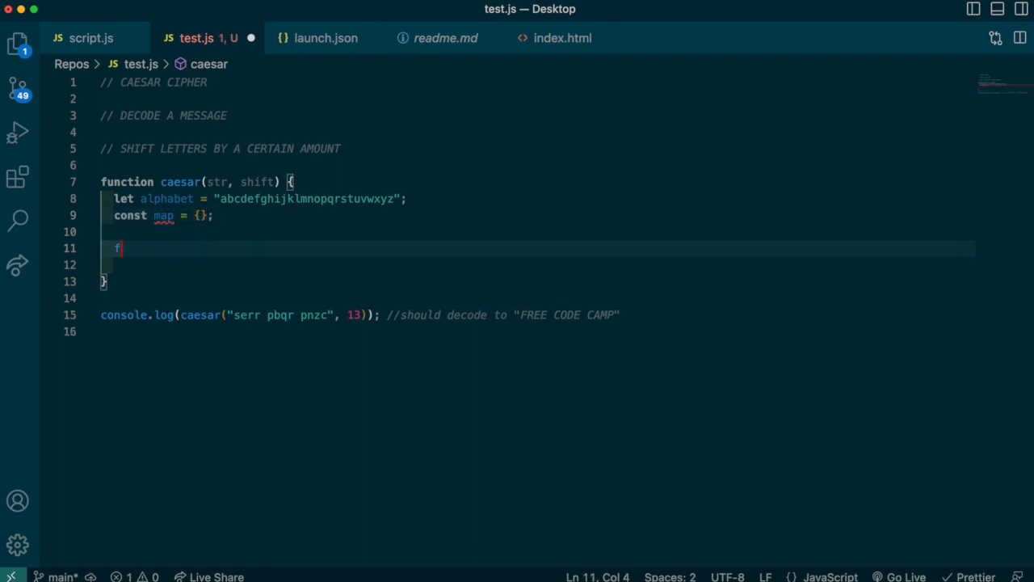
text(for(let i))
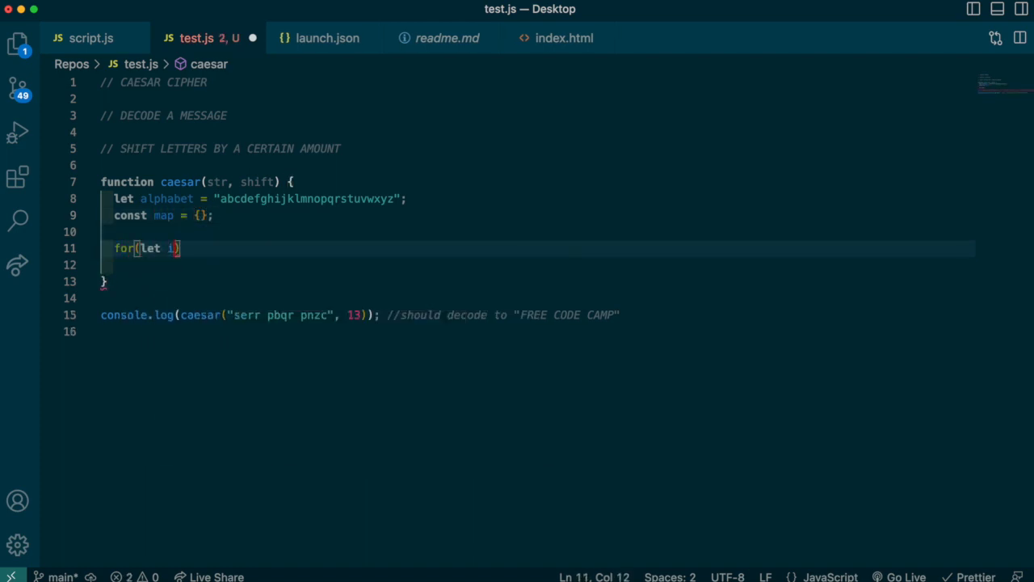
text(=0; i<alphabet)
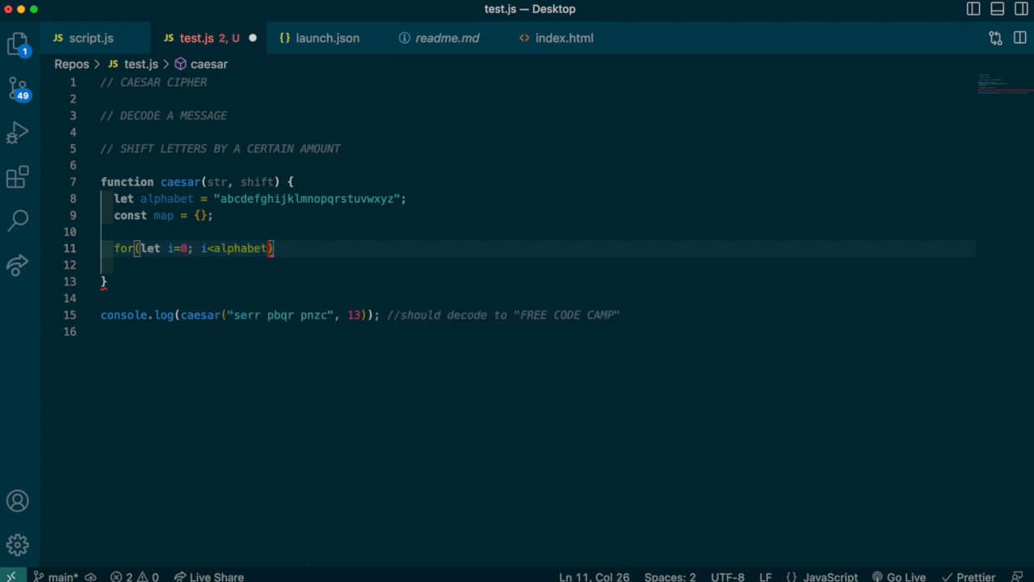
text(.length;)
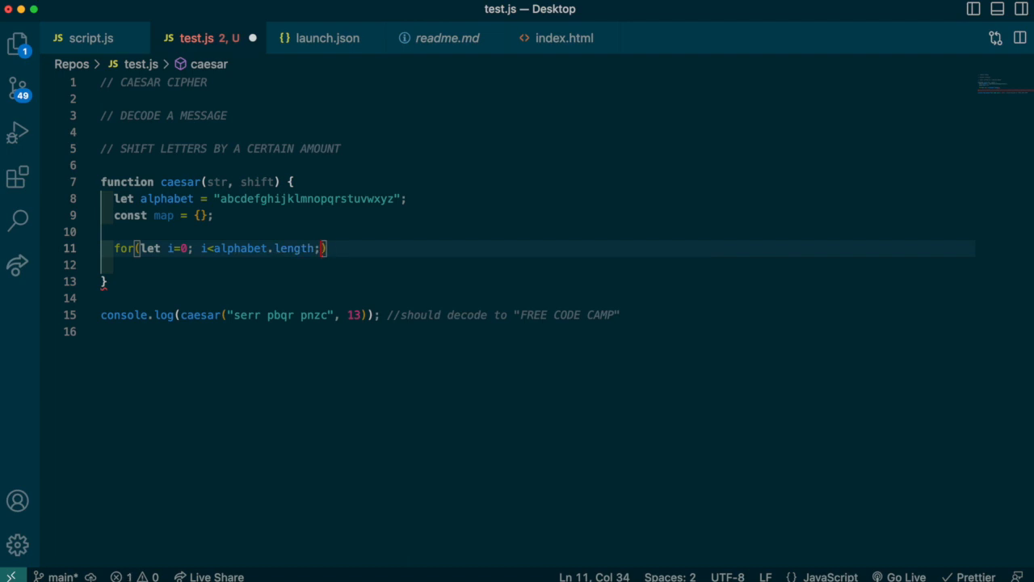
text(i++) {})
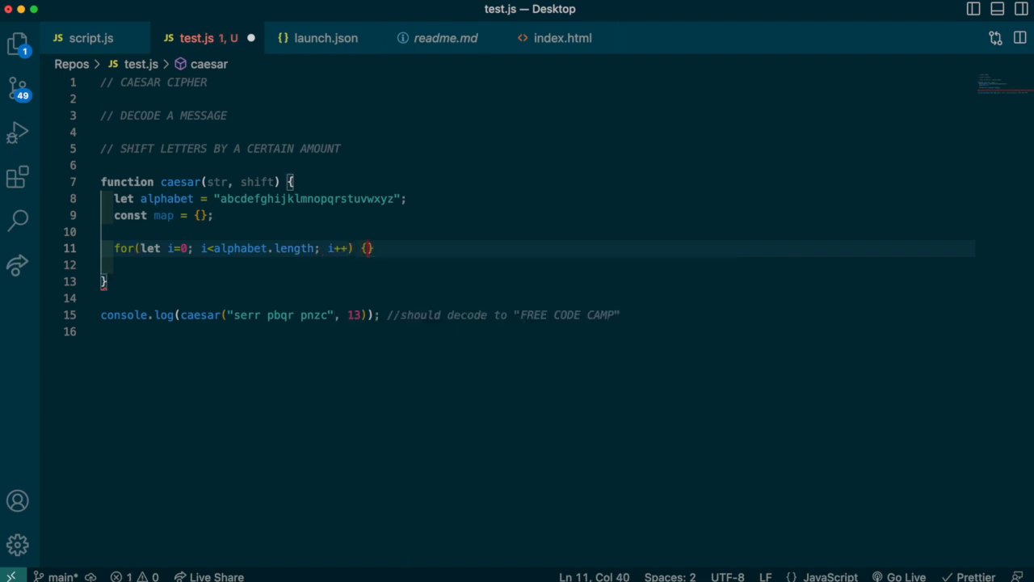
- Set map[alphabet[i]] = i inside the loop and return map afterwards
key(enter)
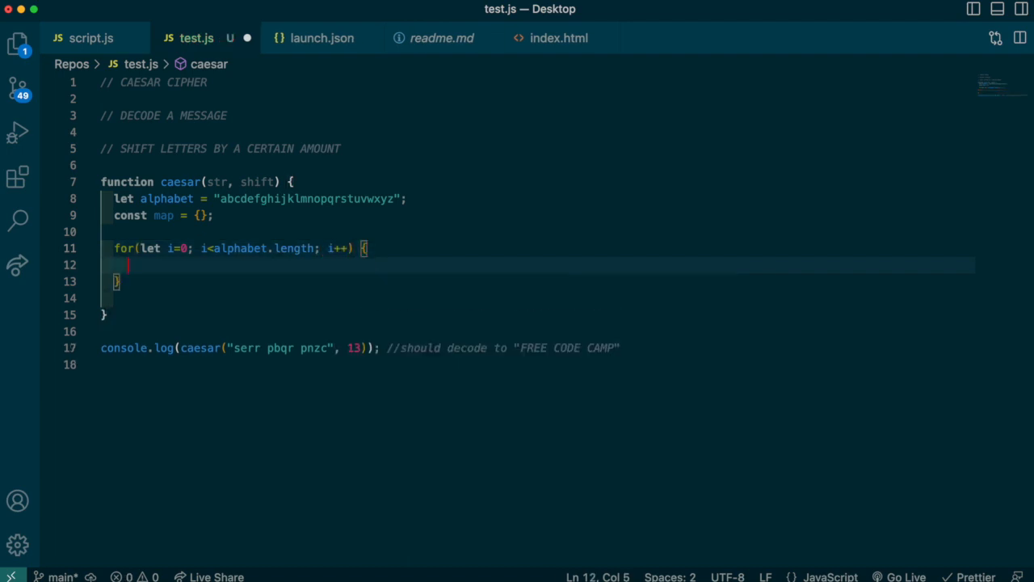
text(map[)
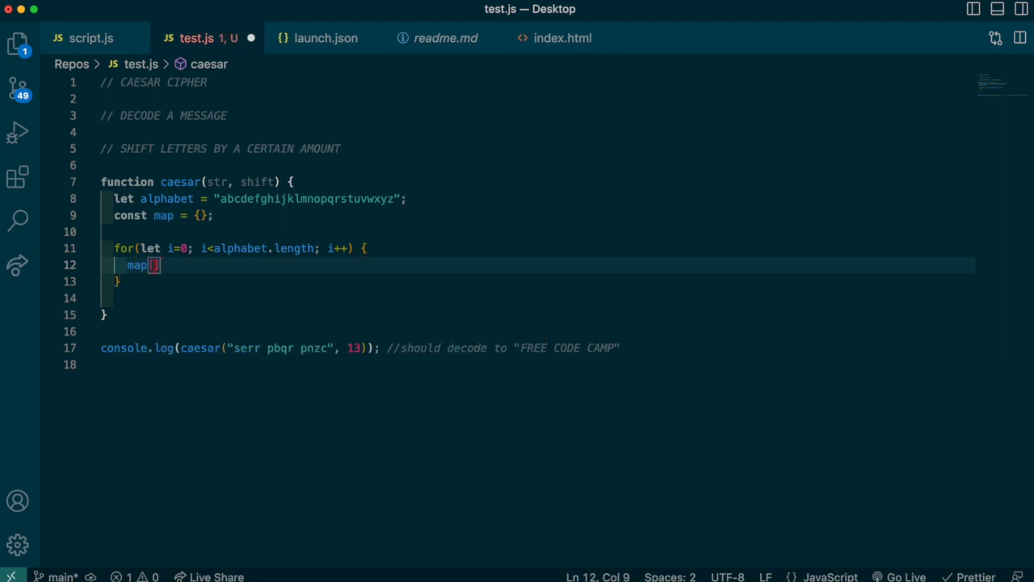
mouse_move(236, 278)
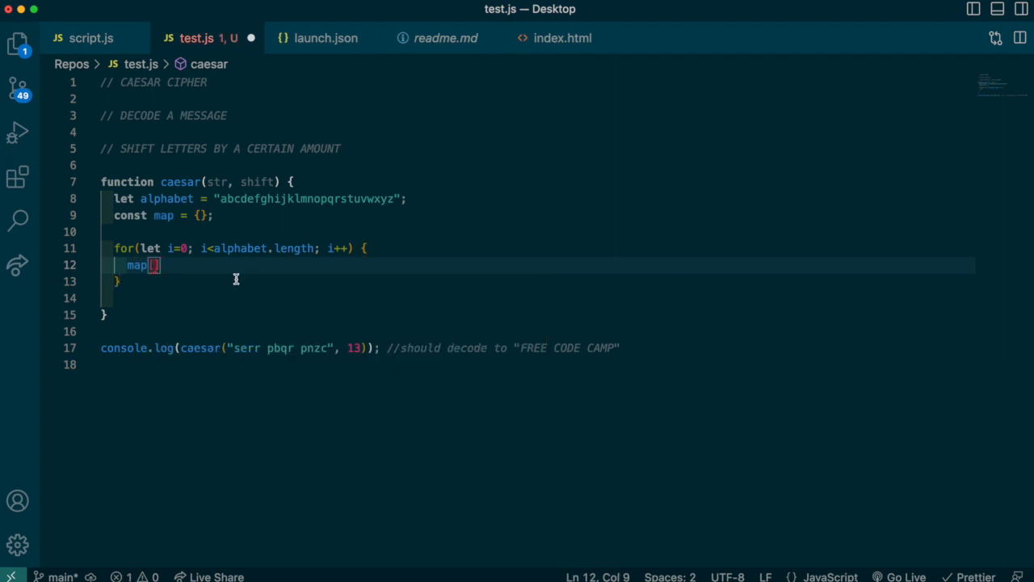
click(226, 199)
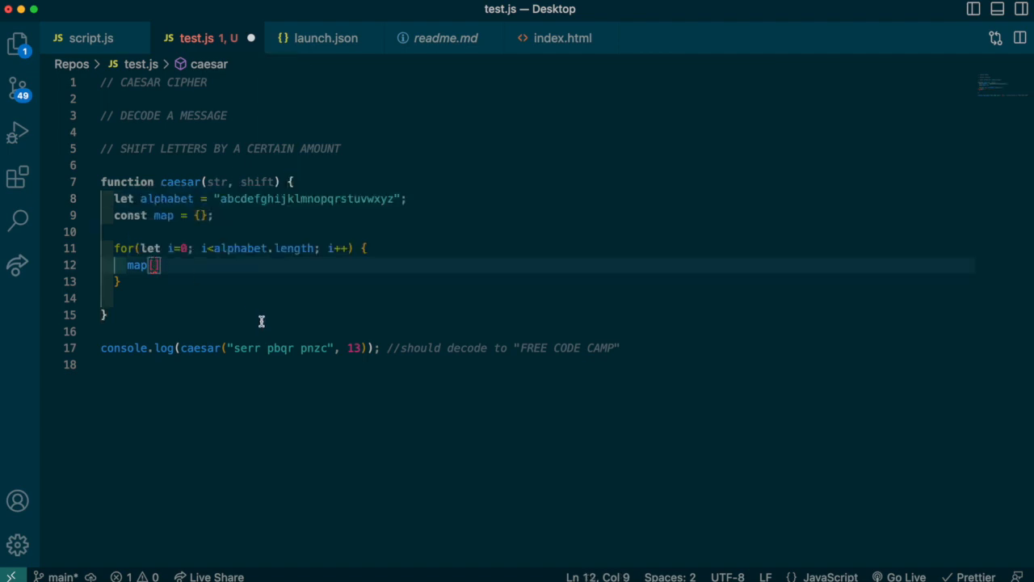
text(alphabet[)
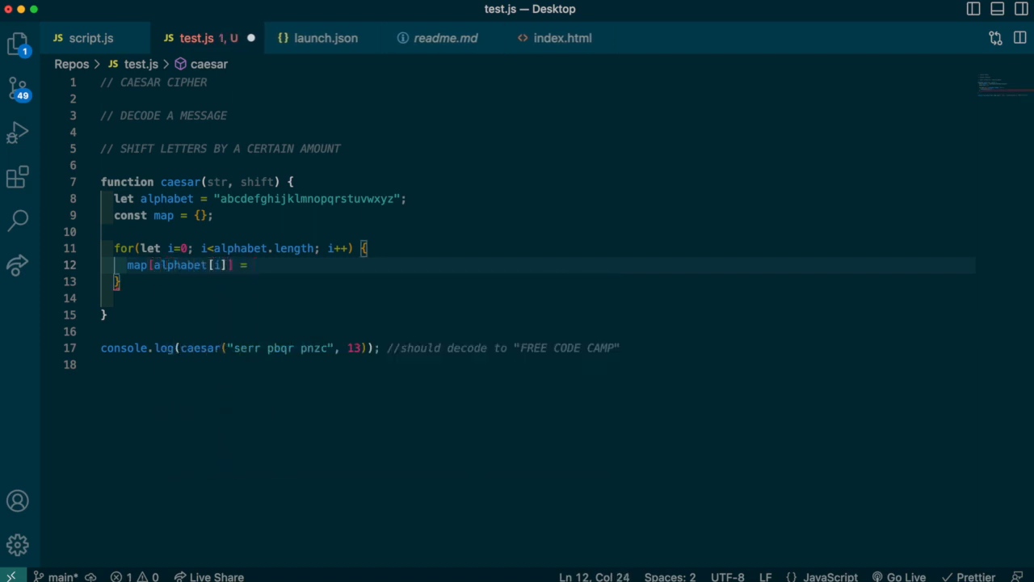
text(i;)
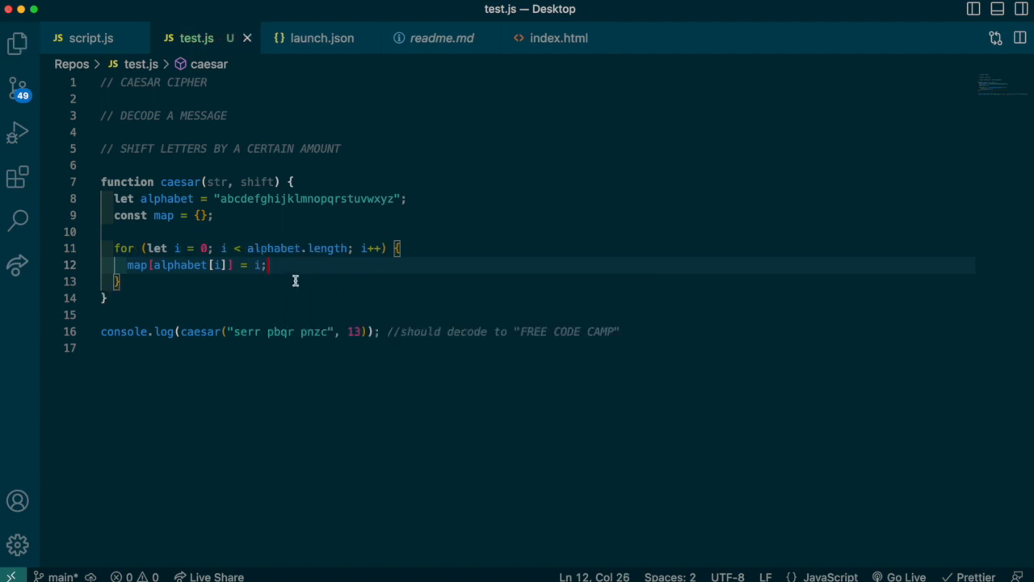
key(Enter)
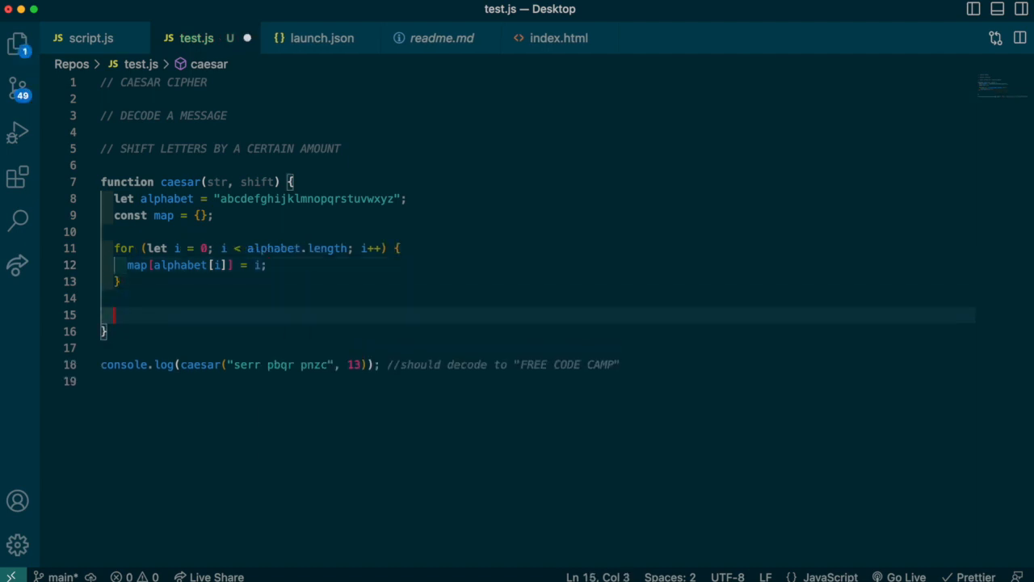
text(return map;)
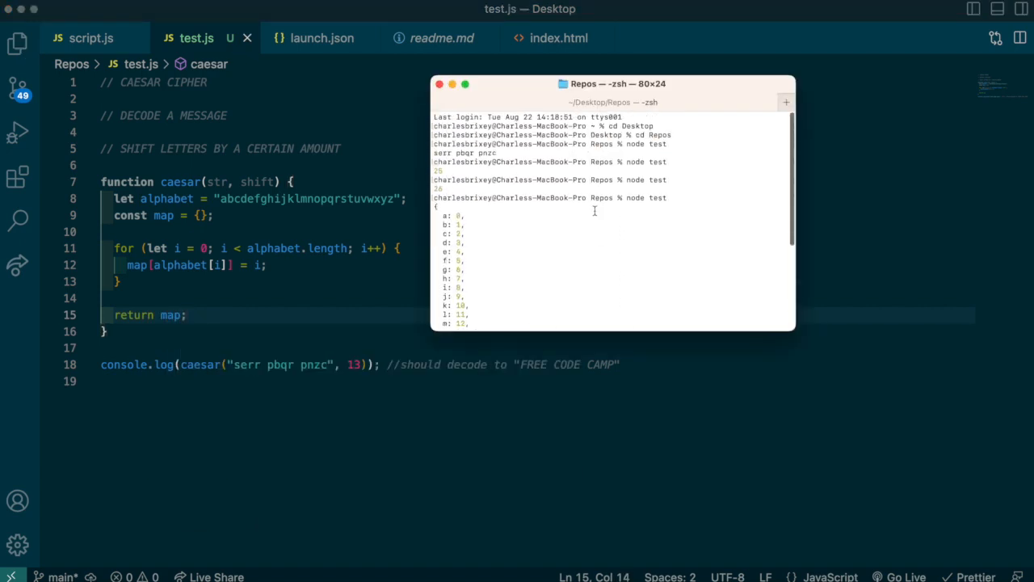
scroll(down, 3)
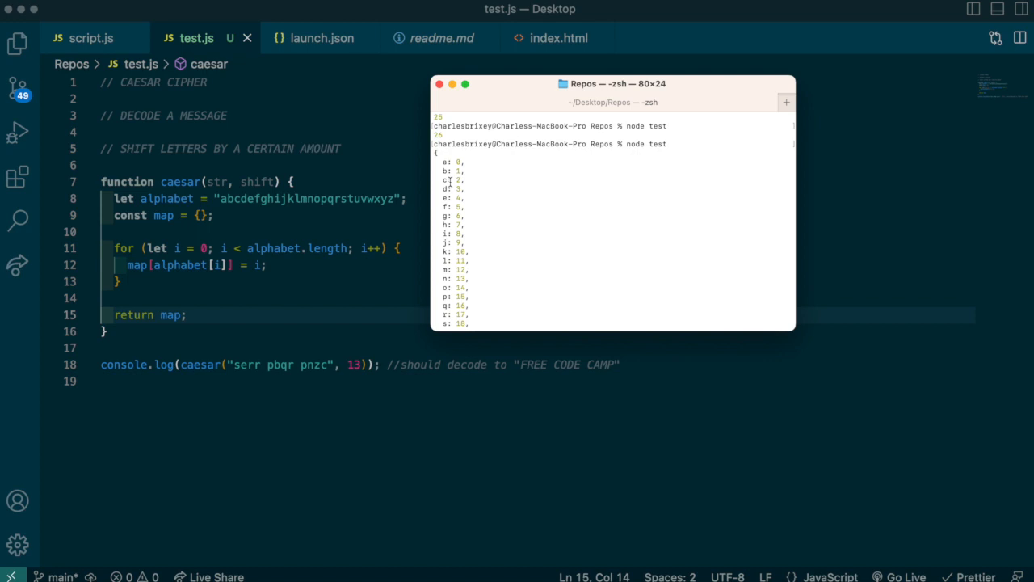
mouse_move(340, 243)
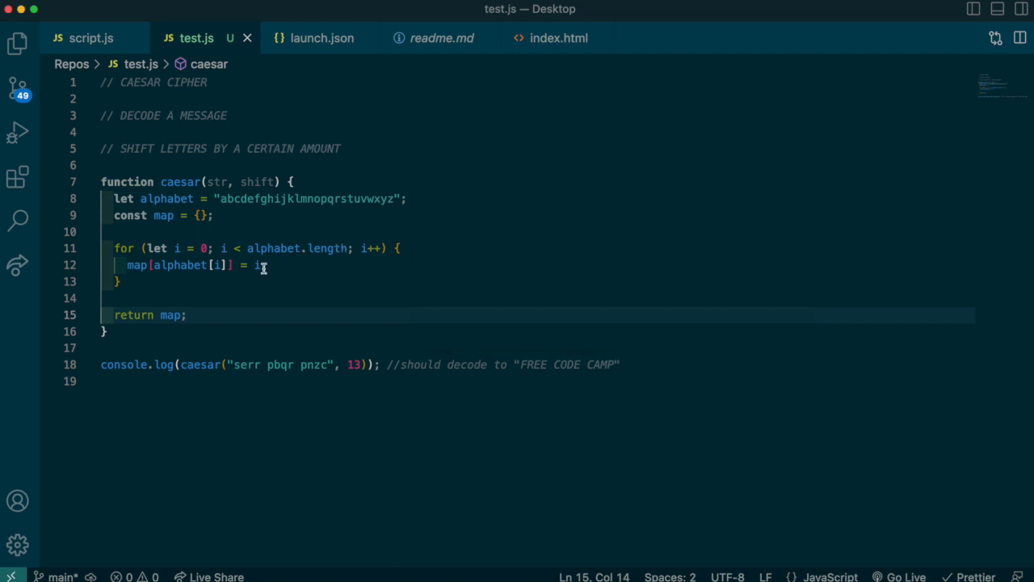
- Change the assignment to i + shift and check the shifted value for p
text(+ shift;)
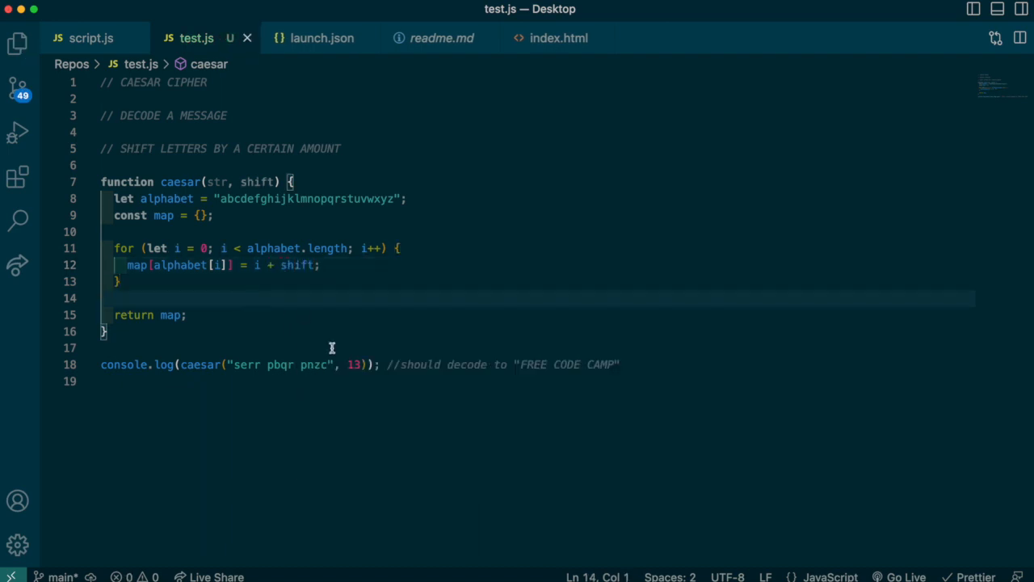
mouse_move(365, 274)
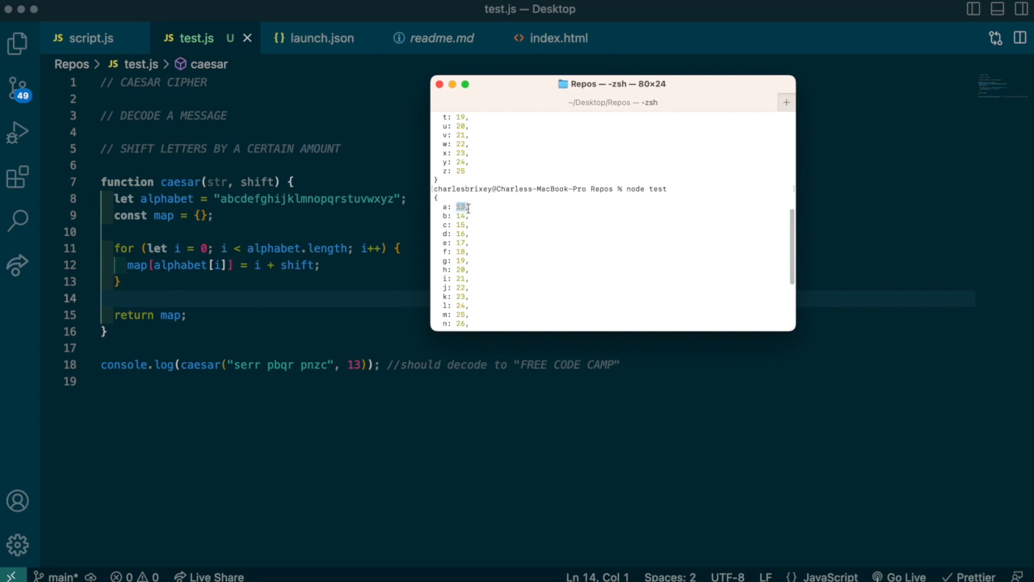
scroll(down, 3)
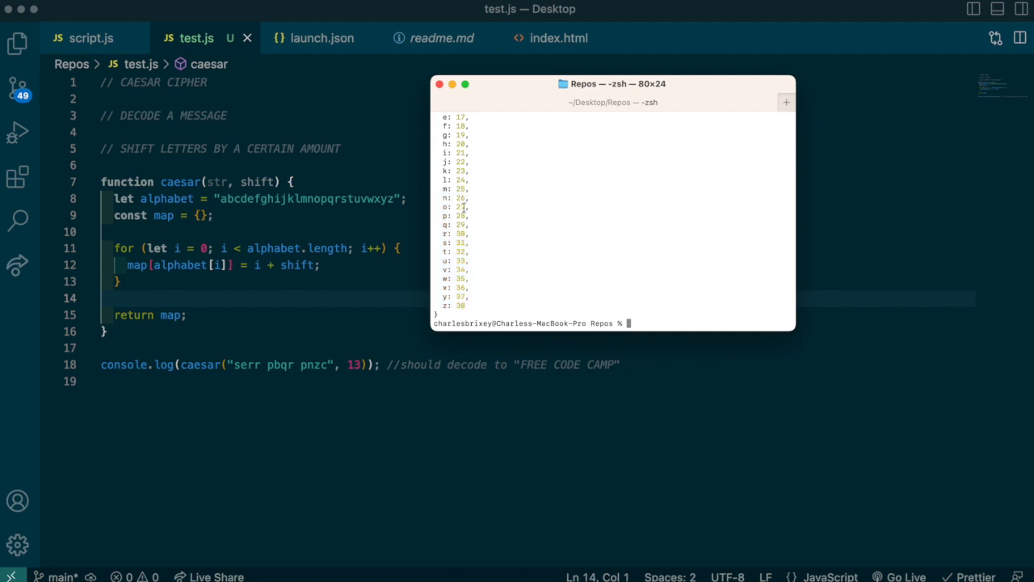
double_click(461, 224)
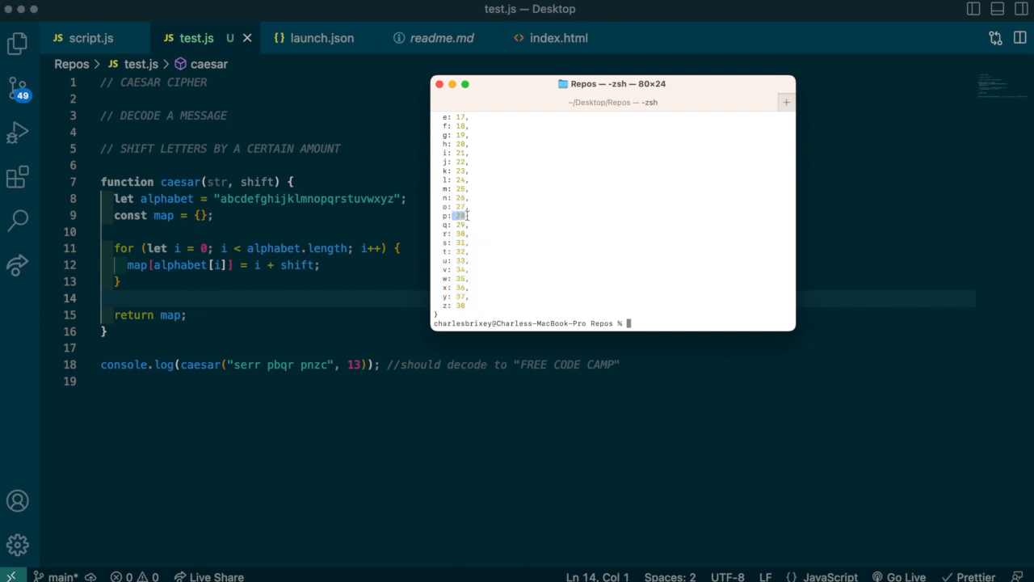
scroll(up, 3)
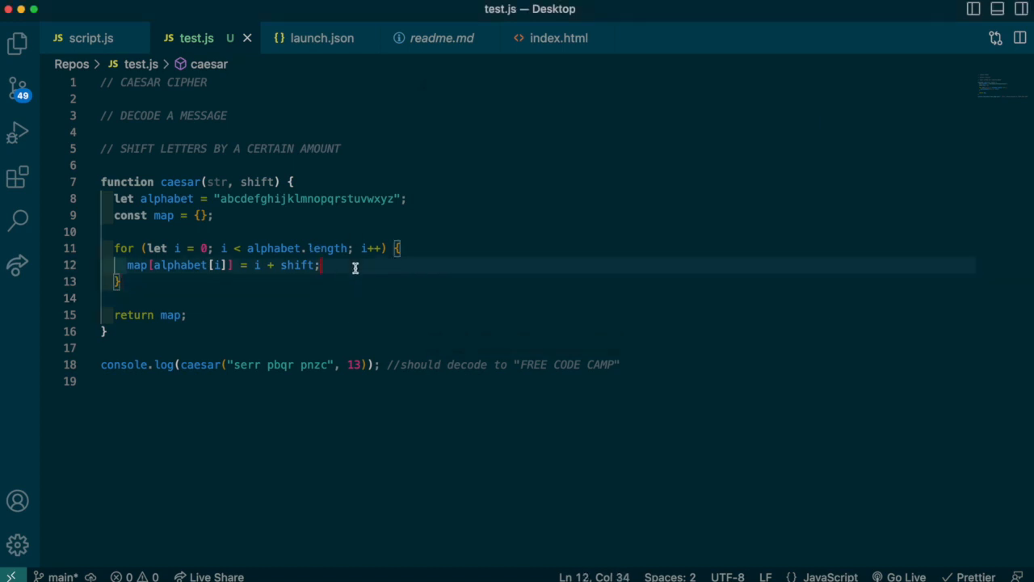
- Add if (map[alphabet[i]] > 25) { map[alphabet[i]] -= 26; } inside the loop
text(if()
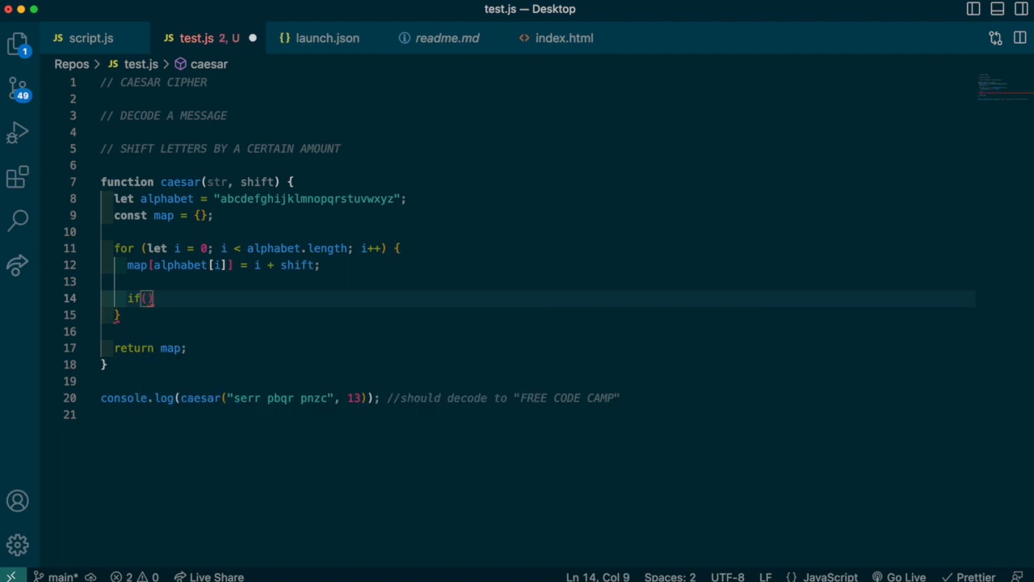
text(map[])
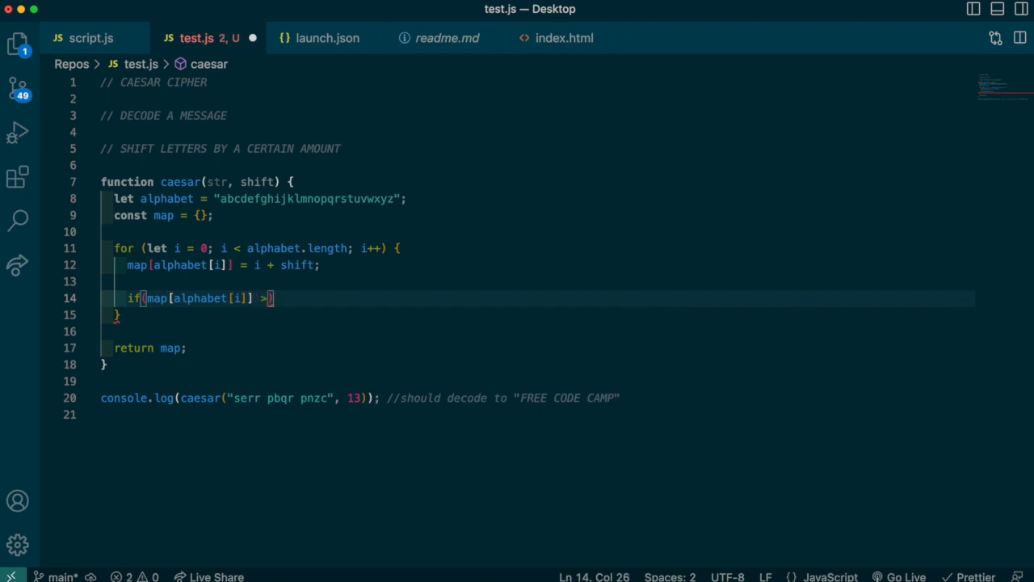
text(25)
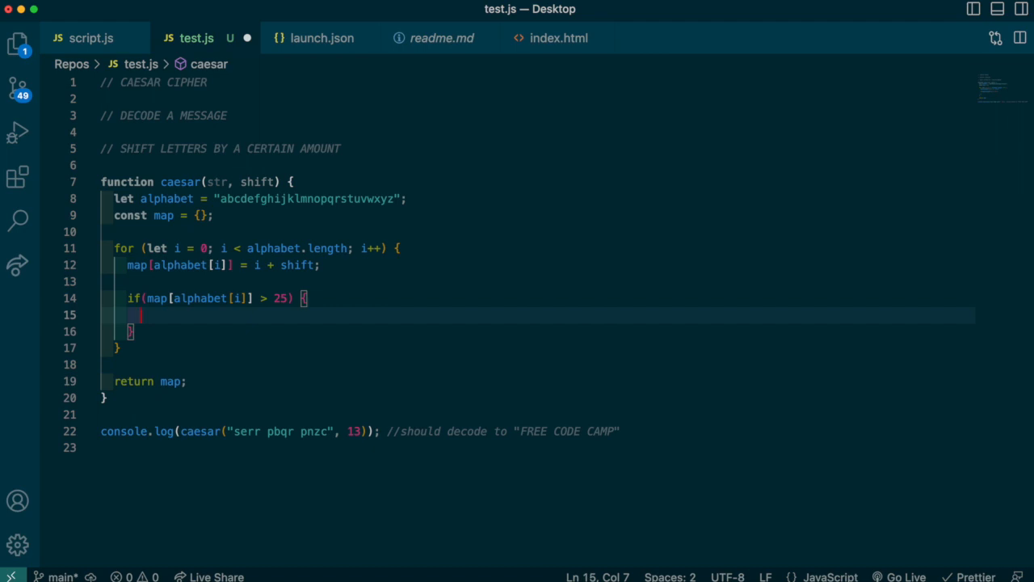
text(map)
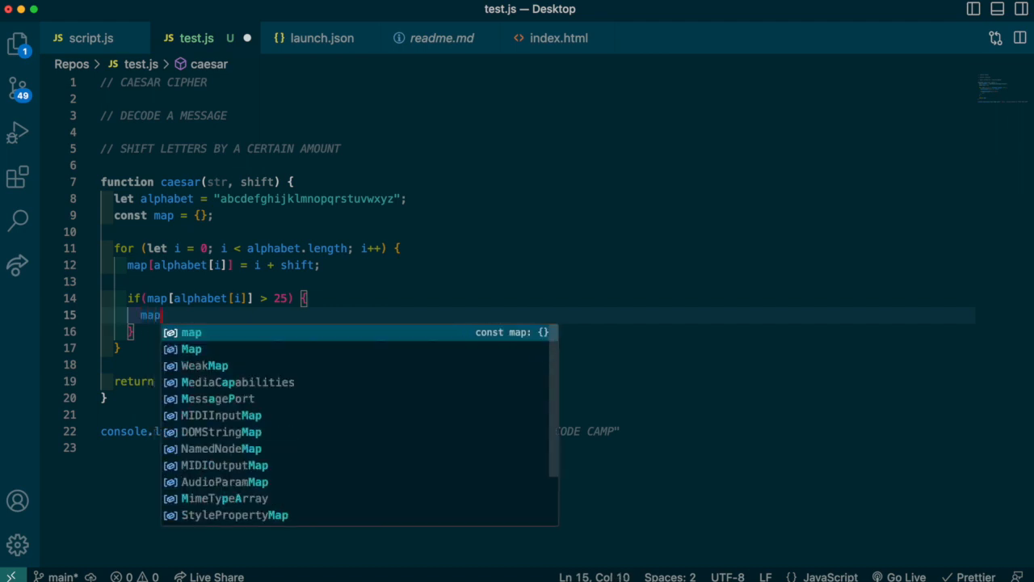
text([alphabet)
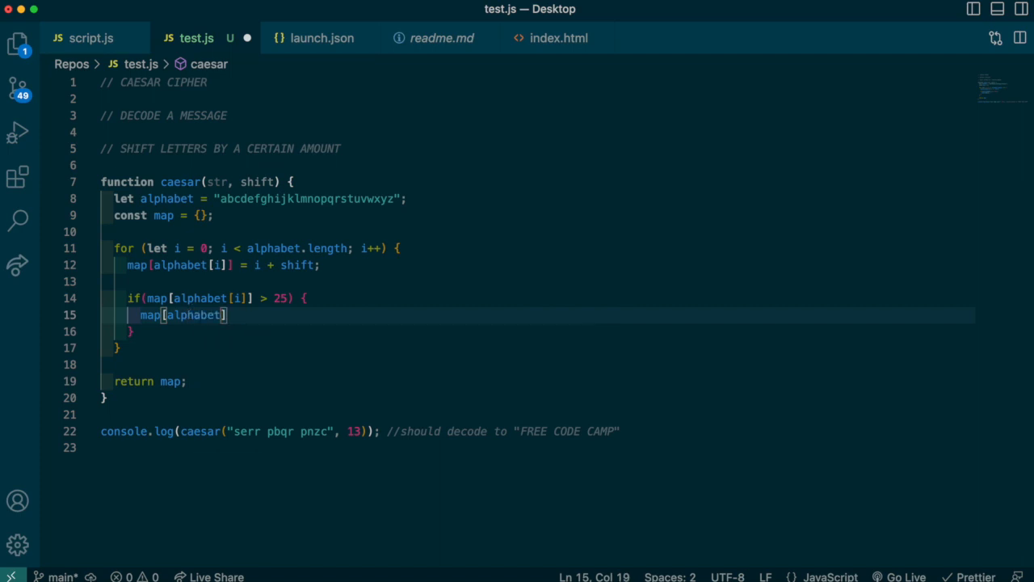
text([i]] -)
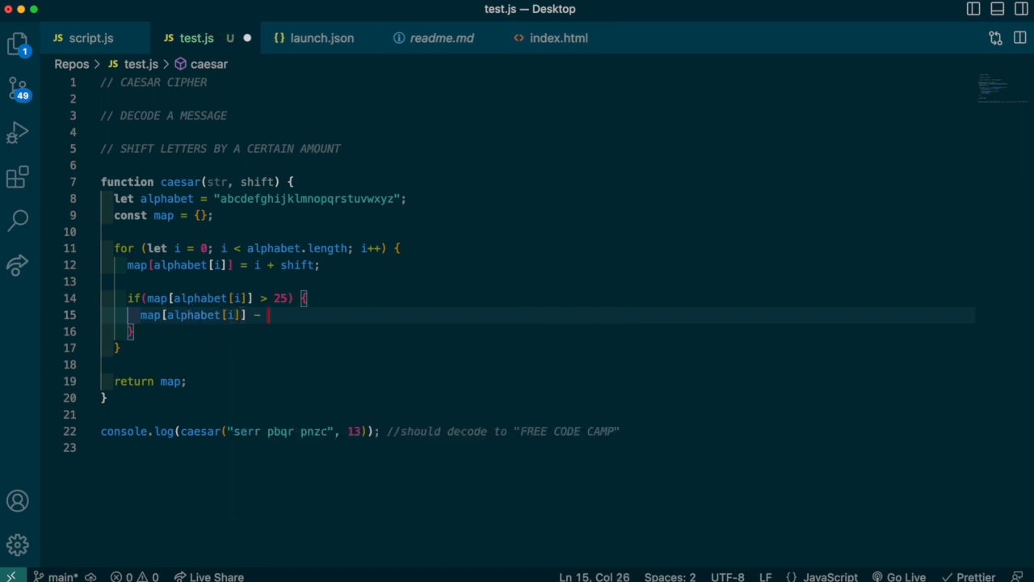
text(= 2)
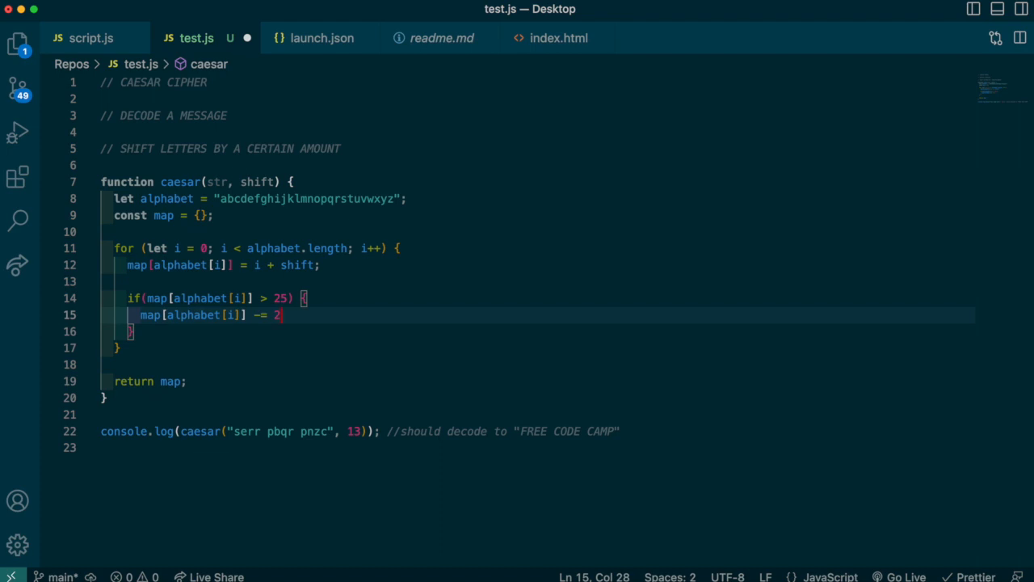
text(6;)
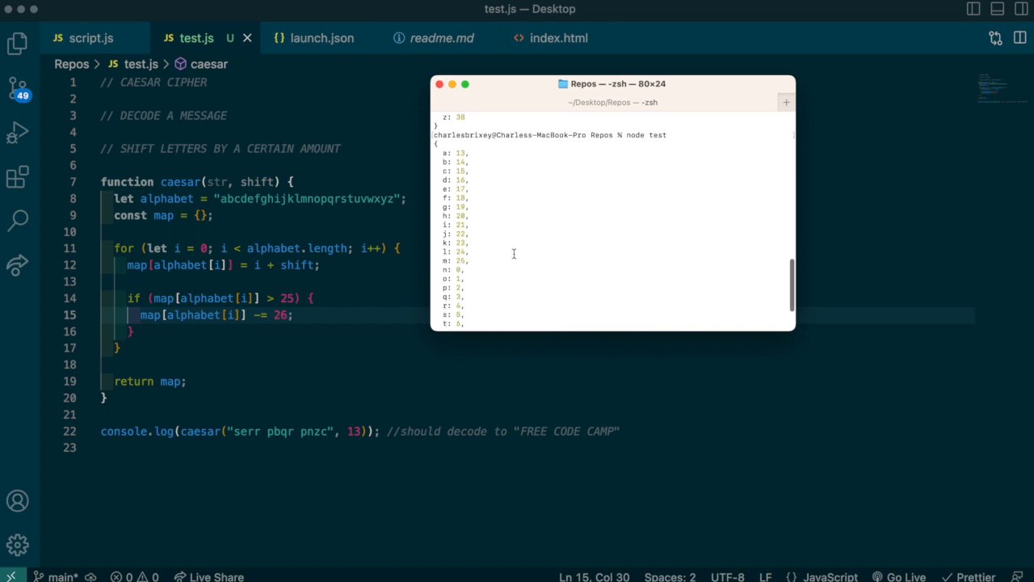
- Change the test call's shift argument from 13 to 6
scroll(down, 3)
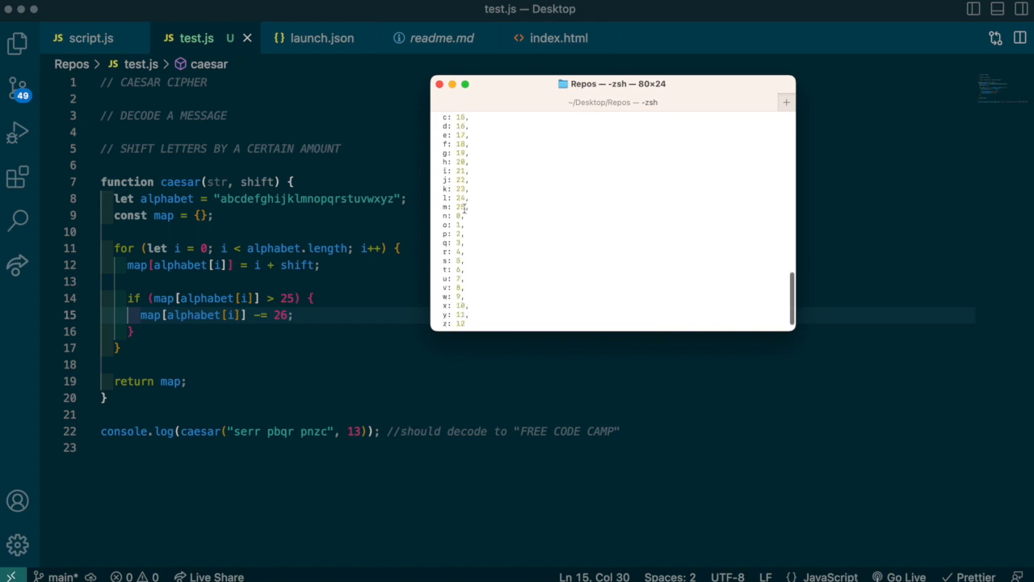
scroll(up, 3)
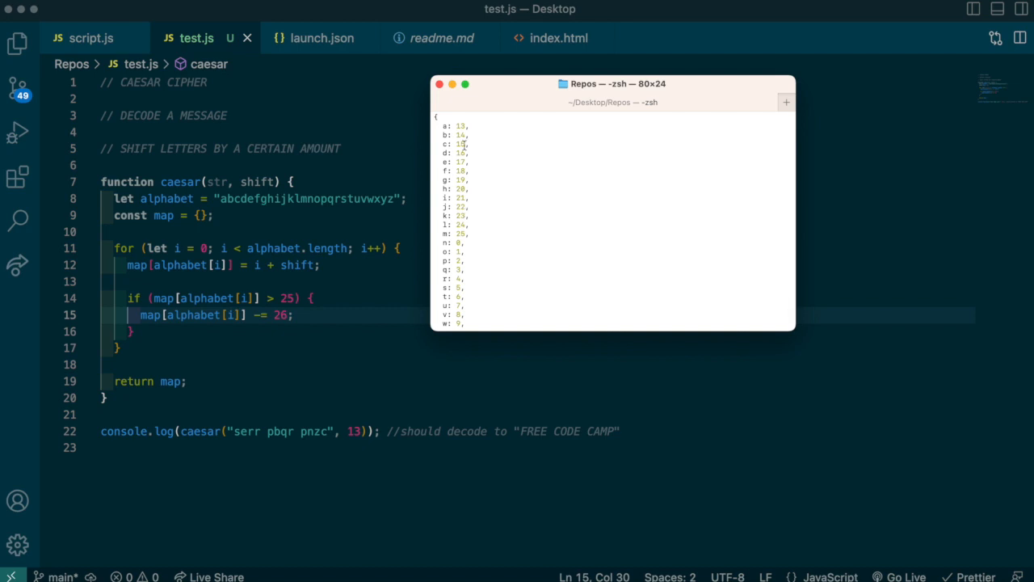
double_click(460, 125)
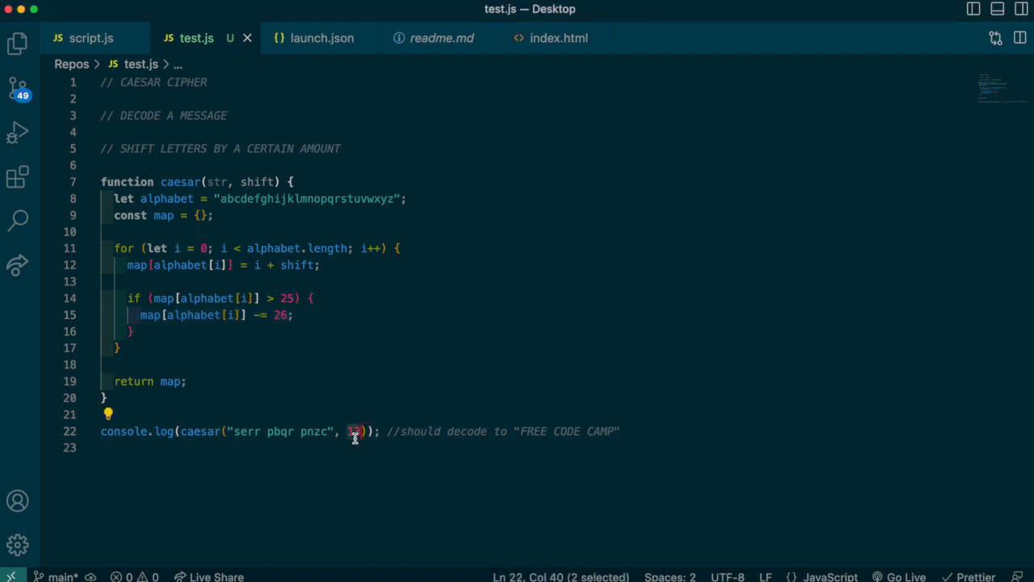
text(6)
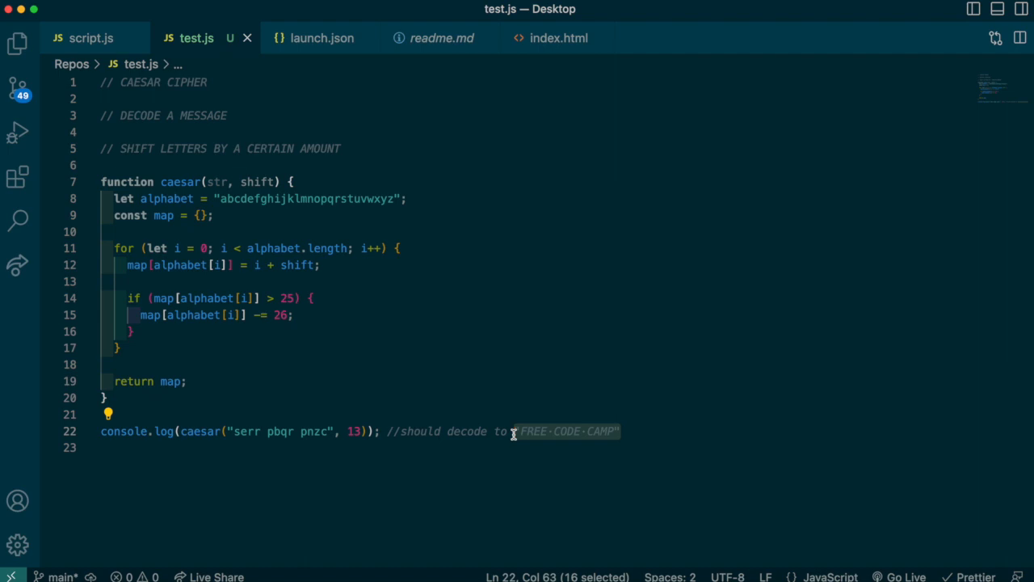
click(303, 347)
text(let result)
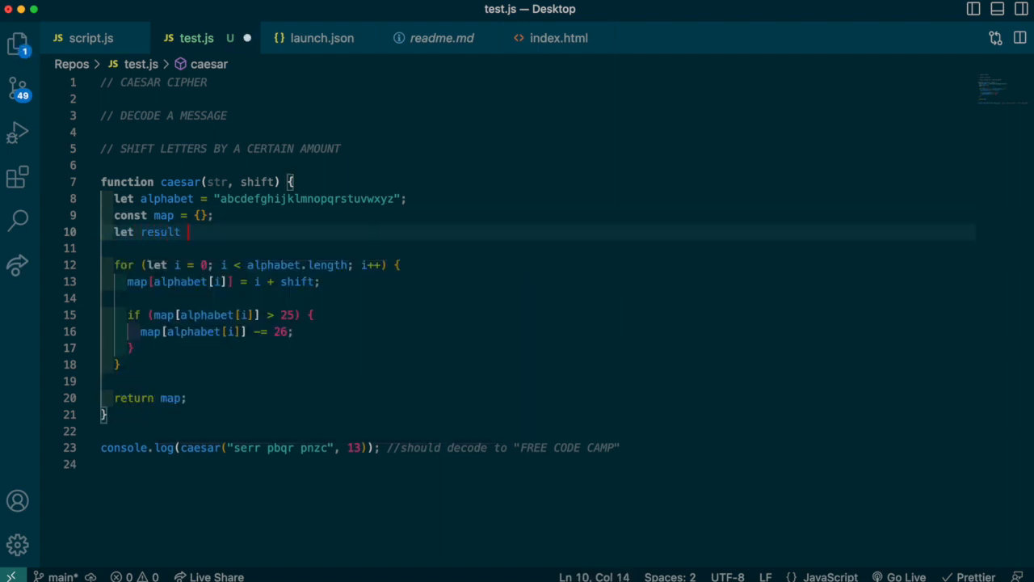
- Declare let result = ""; below the map declaration
text(= "";)
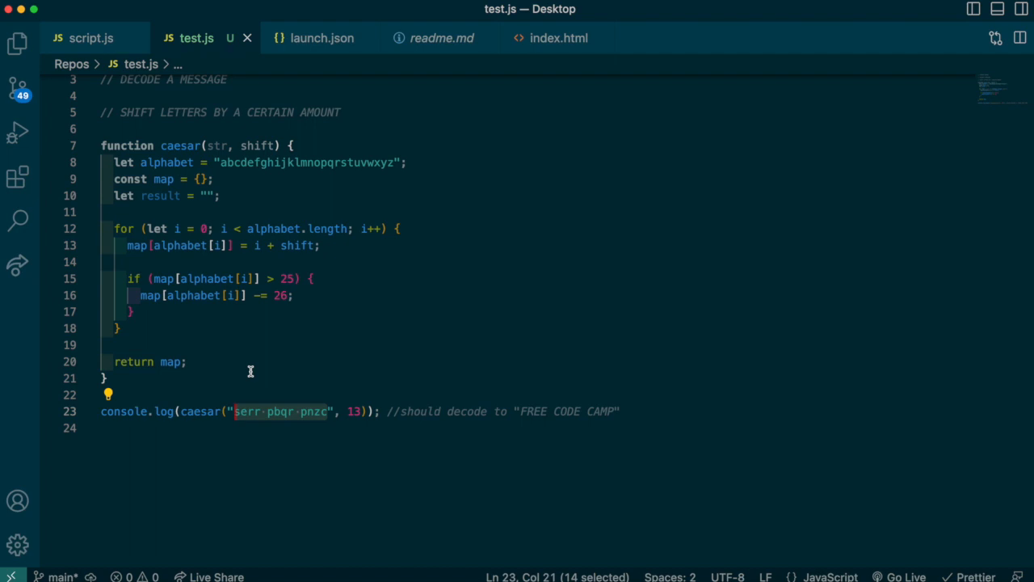
mouse_move(238, 411)
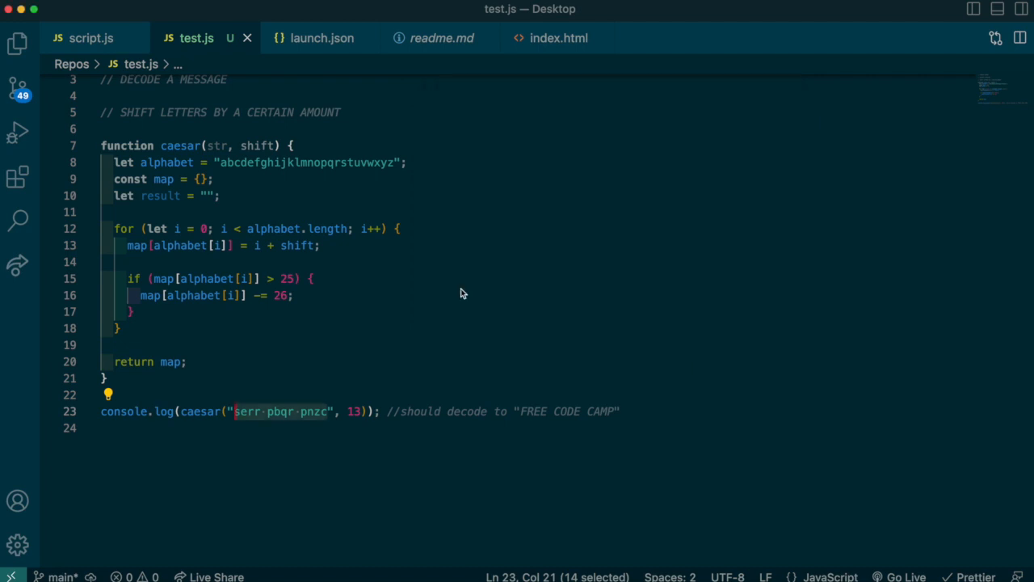
click(378, 162)
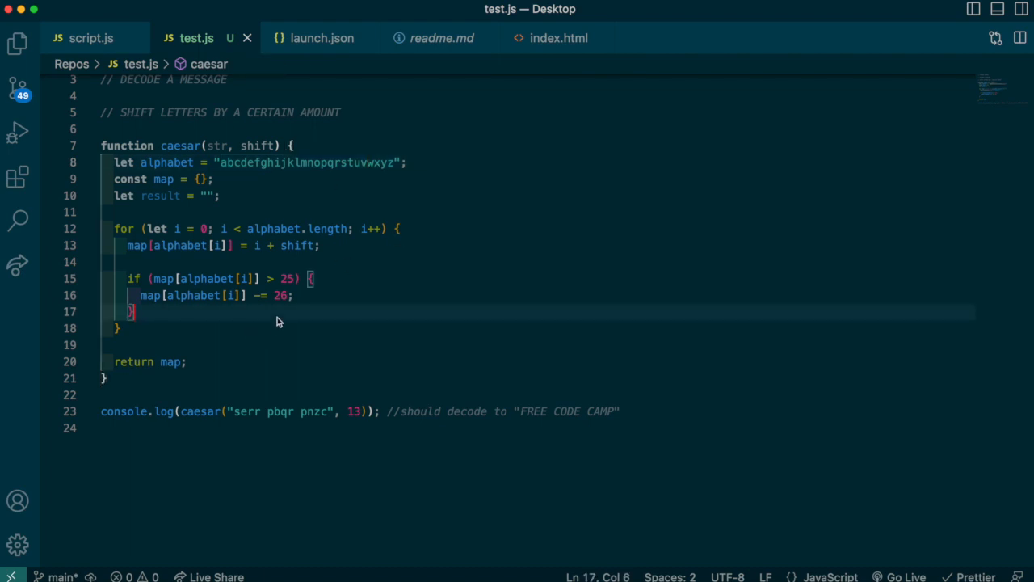
- Add a for loop over str that declares let char = str[i]
text(for())
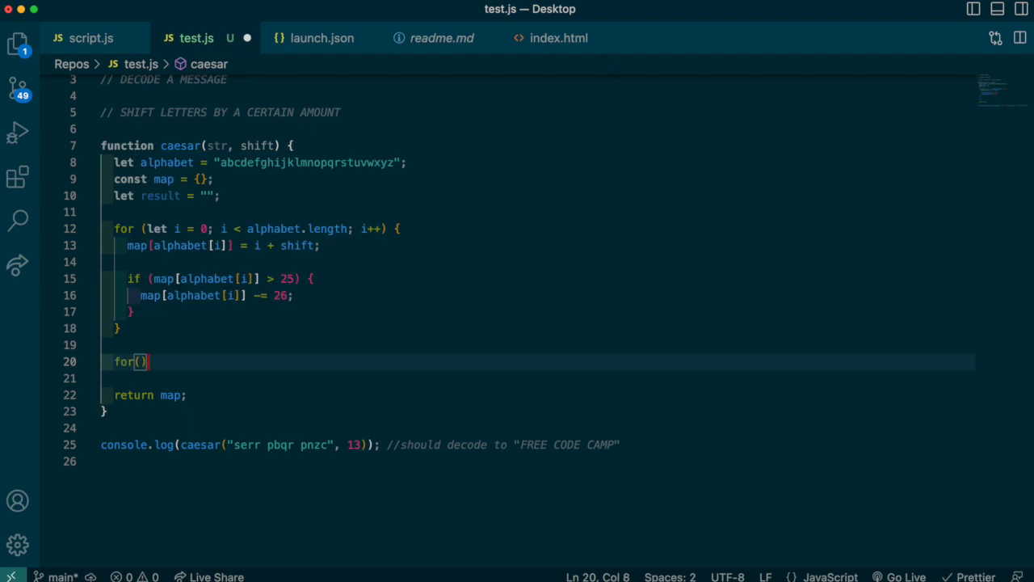
text(let i=0;)
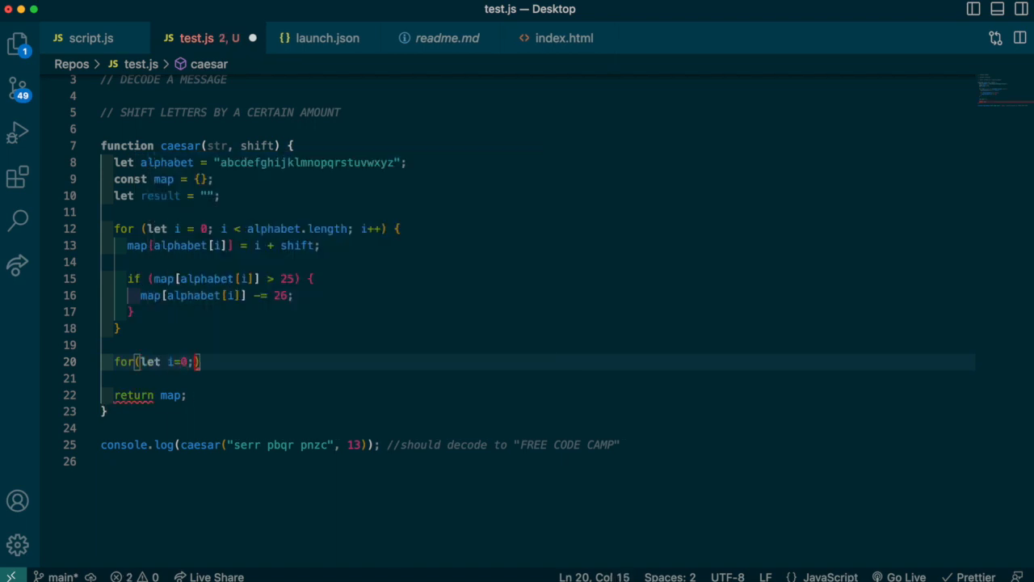
text(str)
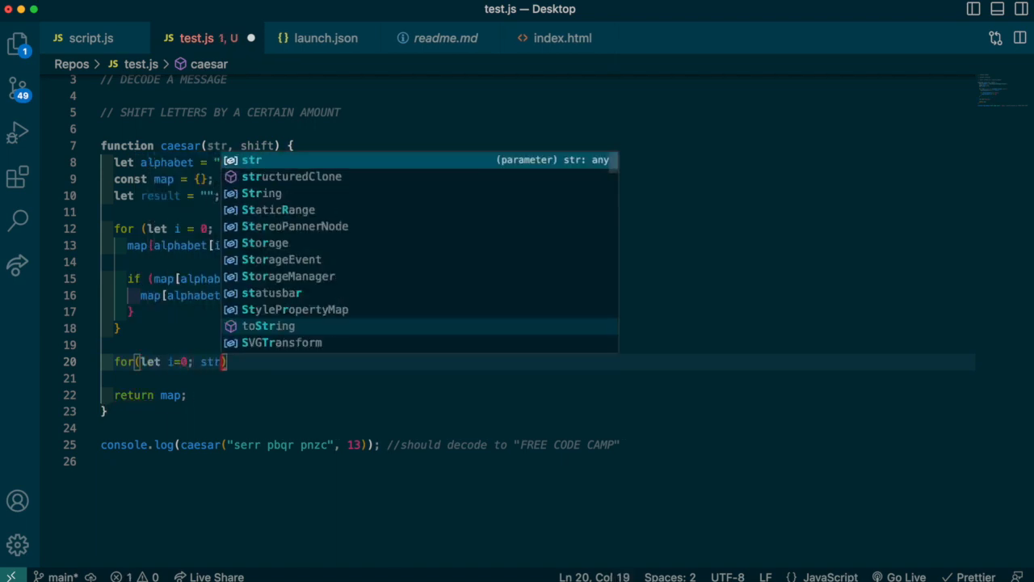
text(.length; i++)
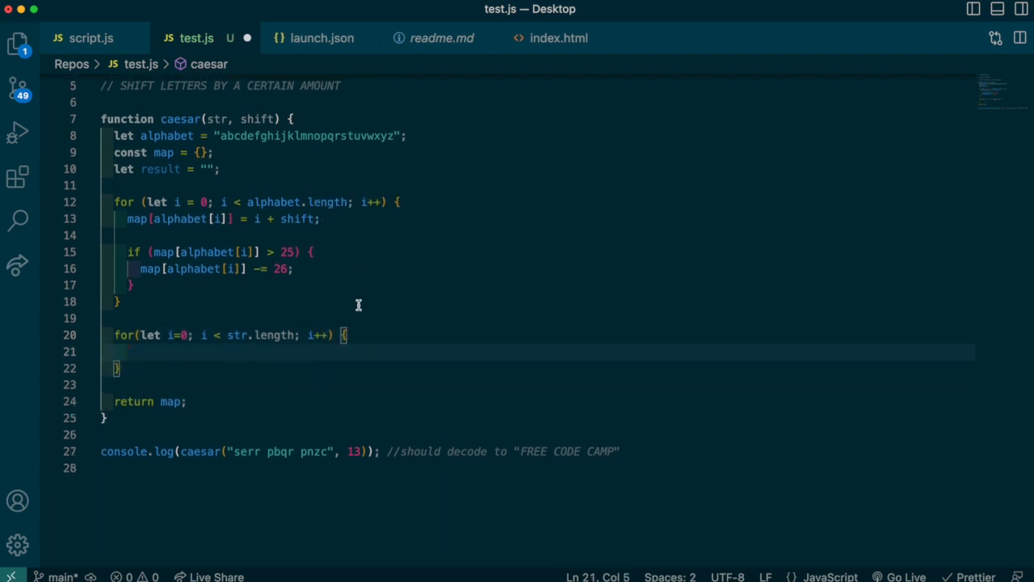
text(if()
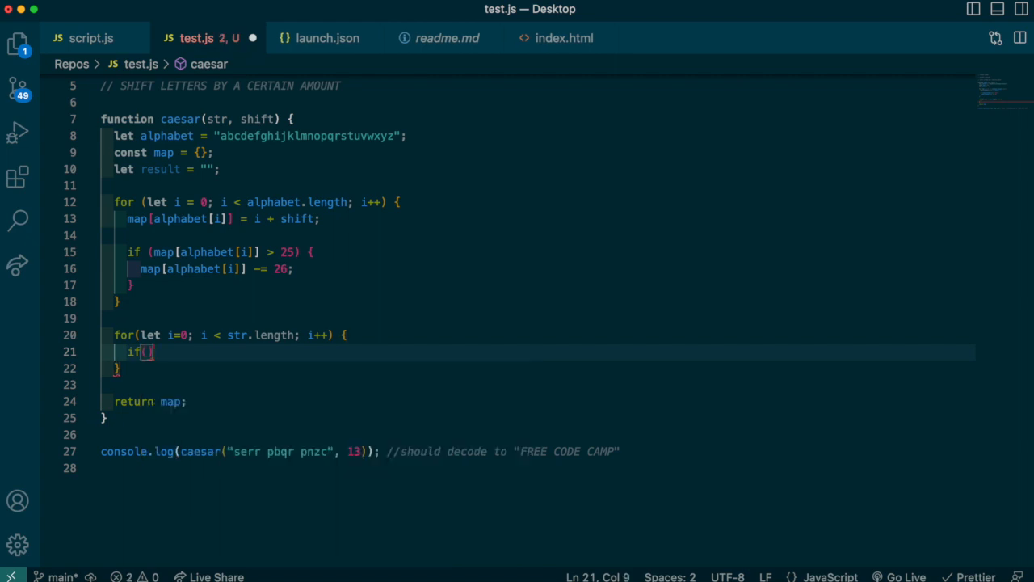
key(Backspace)
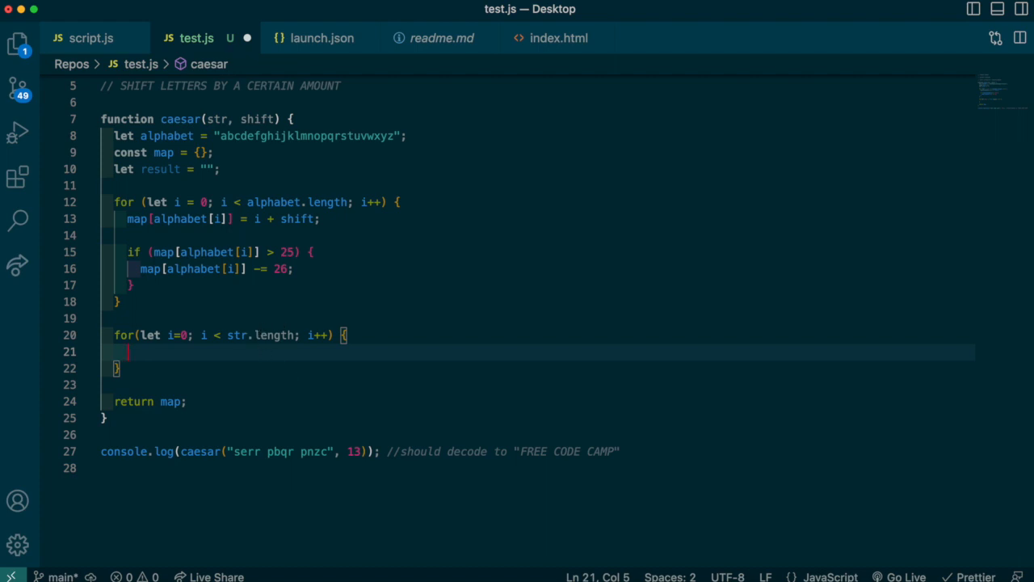
text(let cka)
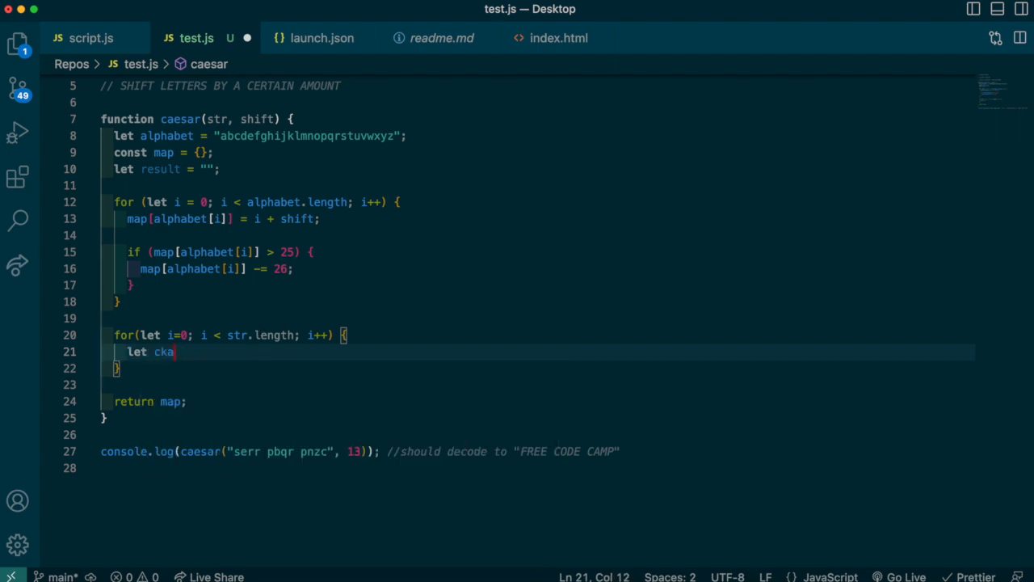
key(Backspace)
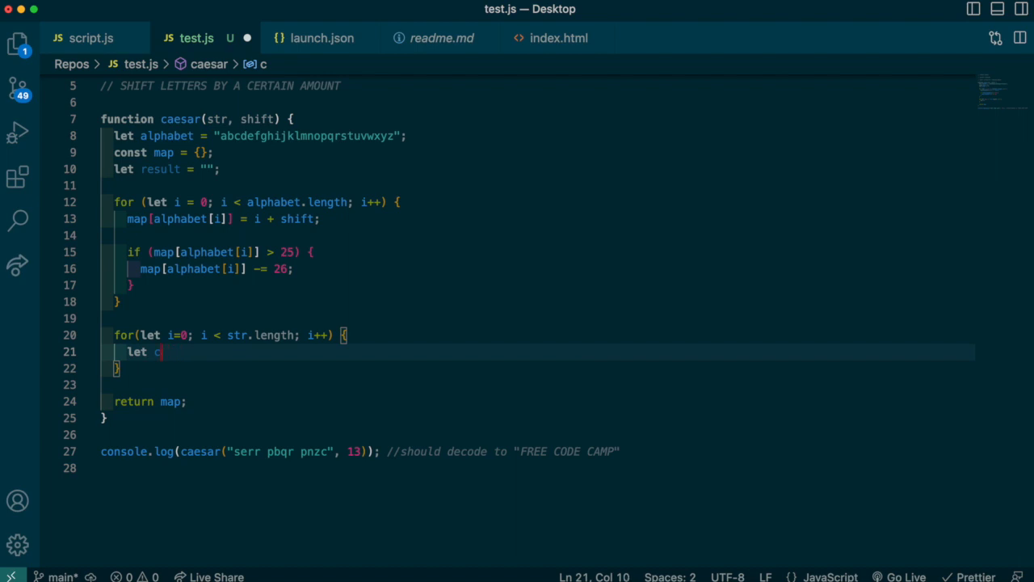
text(har = s)
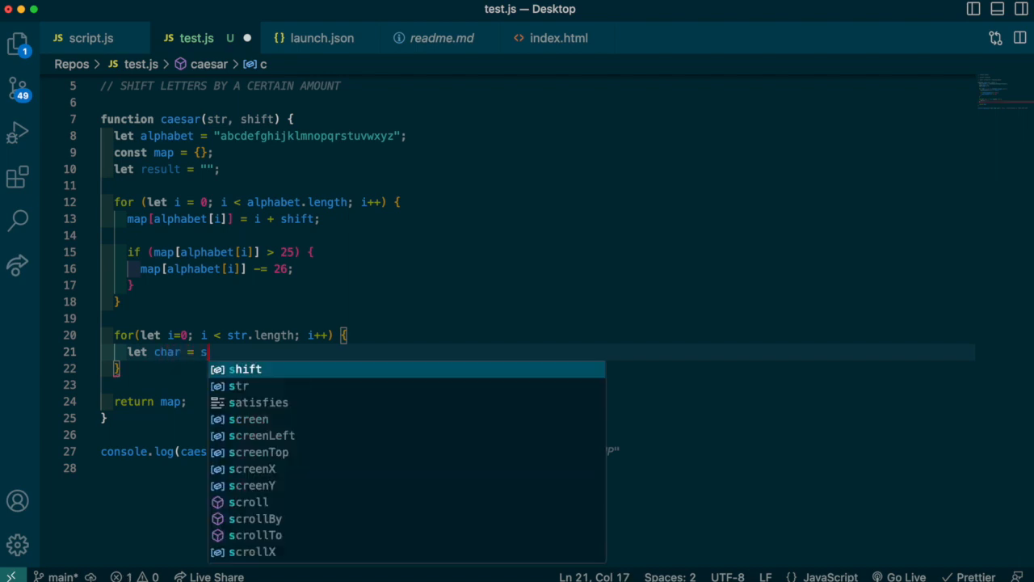
text(tr[i];)
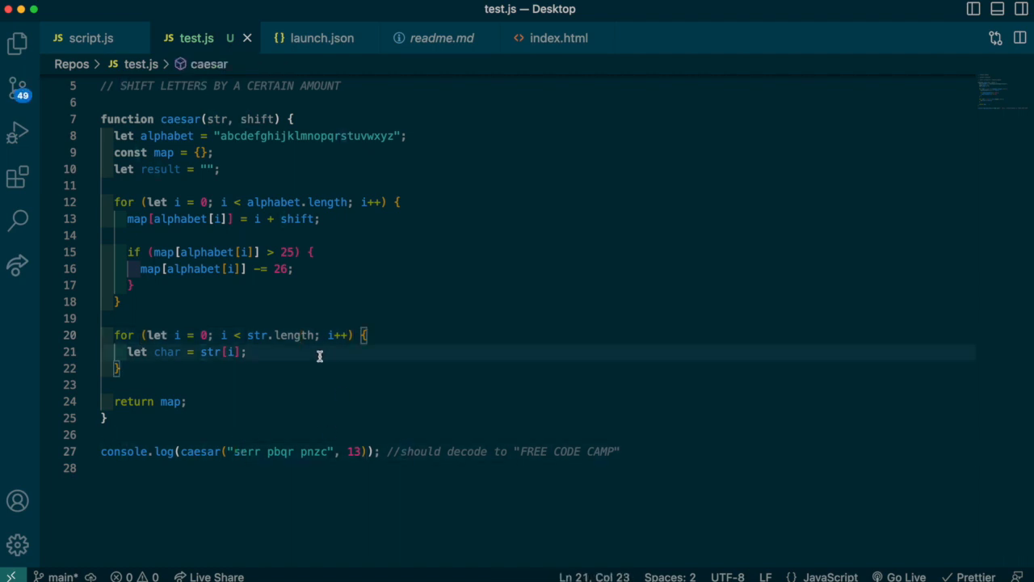
- Append alphabet[map[str[i]]] to result for non-space characters and return result
key(enter)
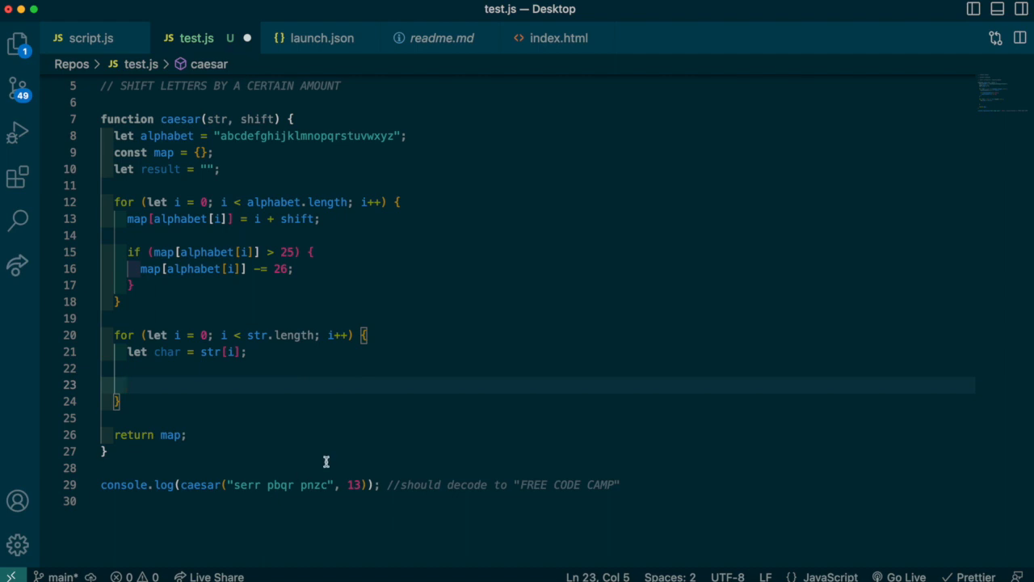
text(if()
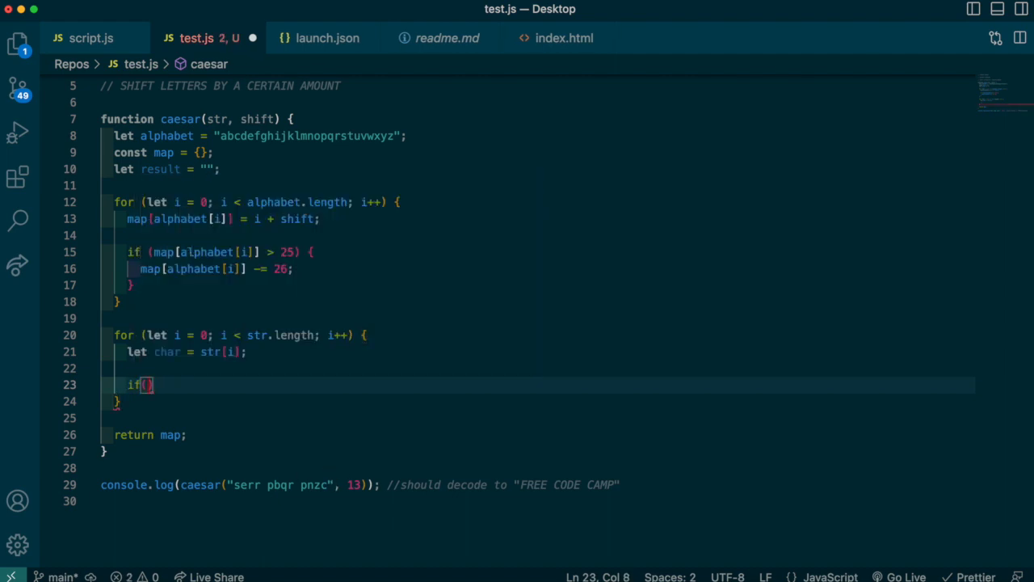
text(char)
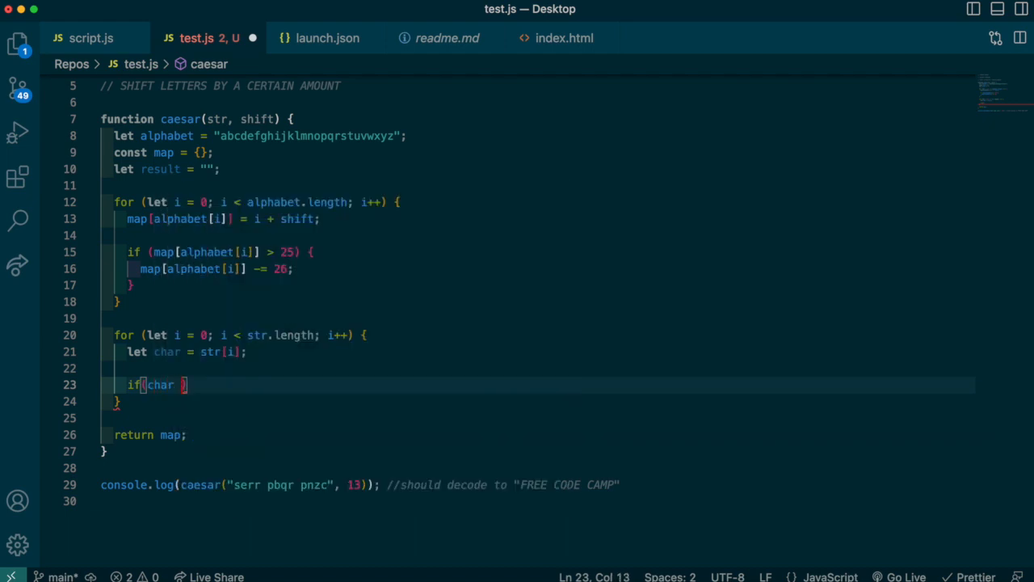
text(!== "")
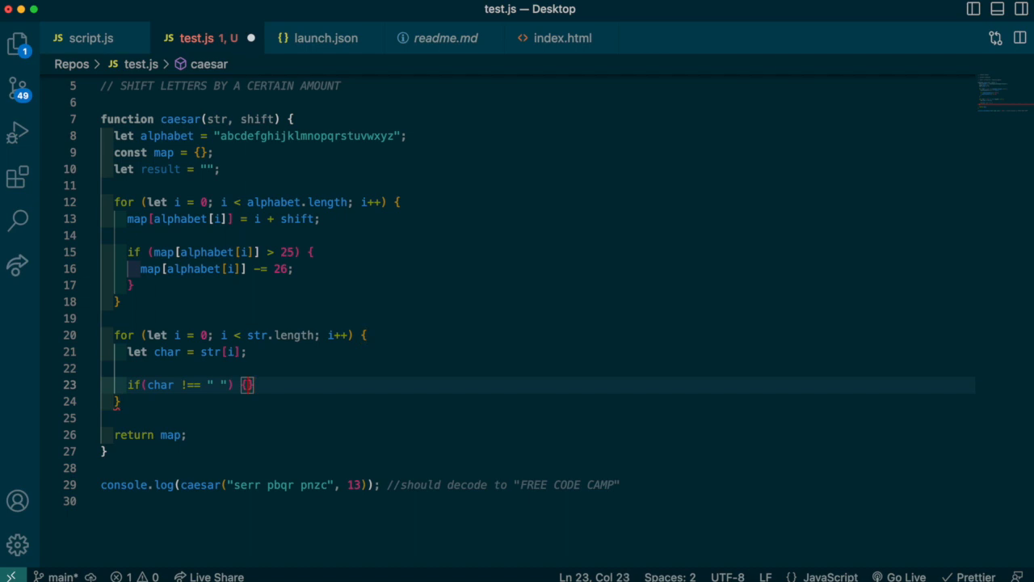
key(enter)
text(result)
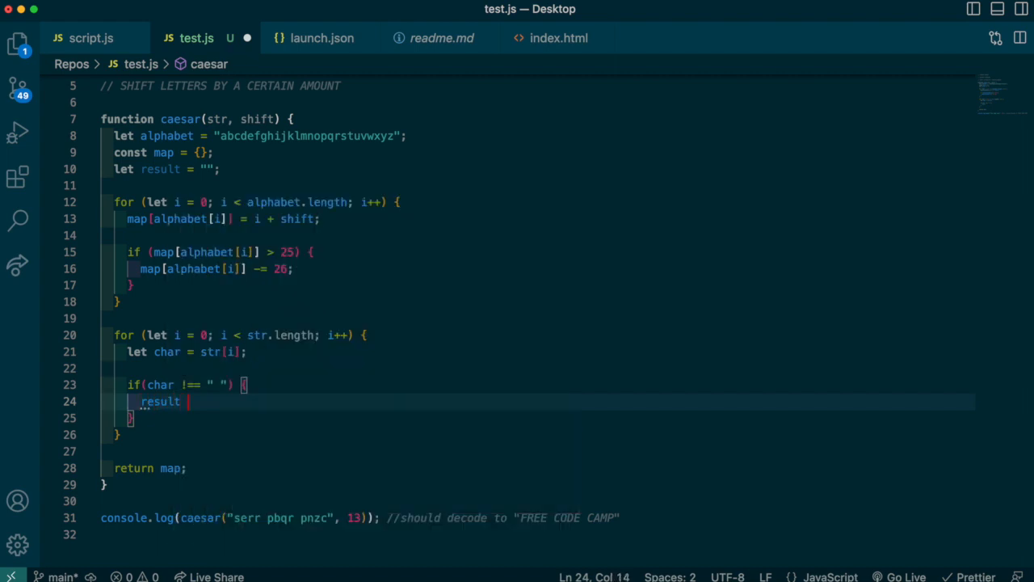
text(+=)
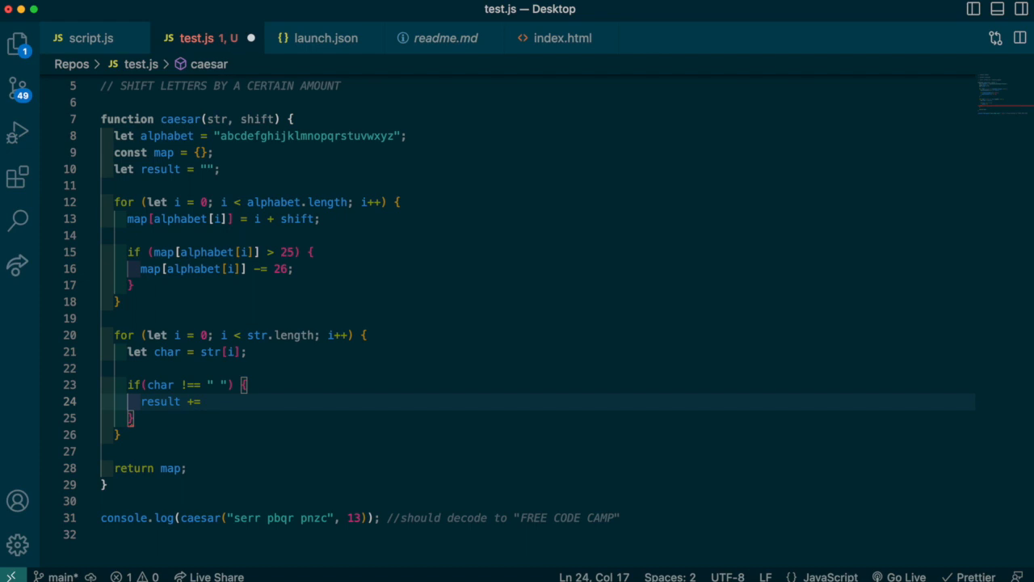
mouse_move(333, 427)
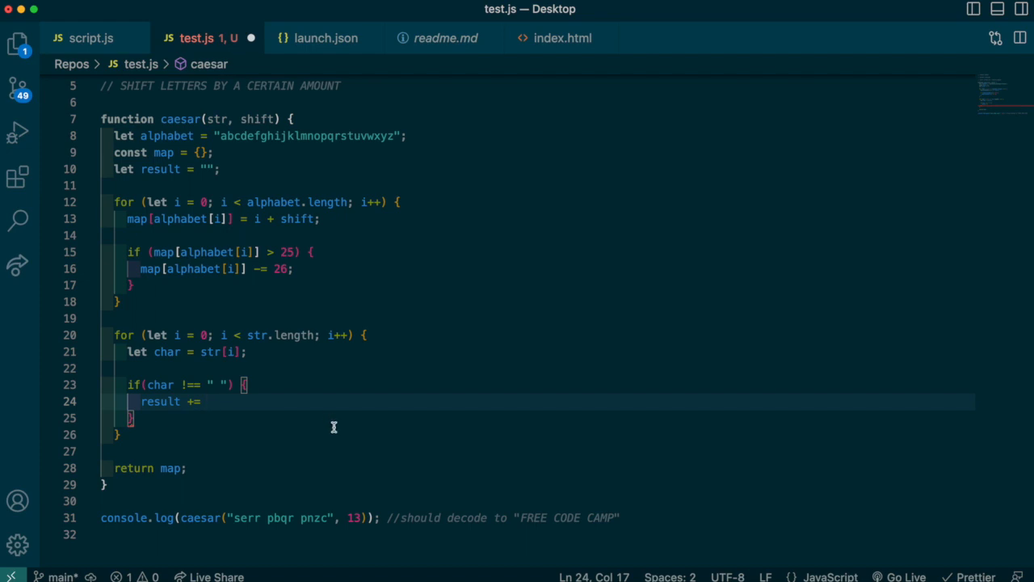
text(alphabet[)
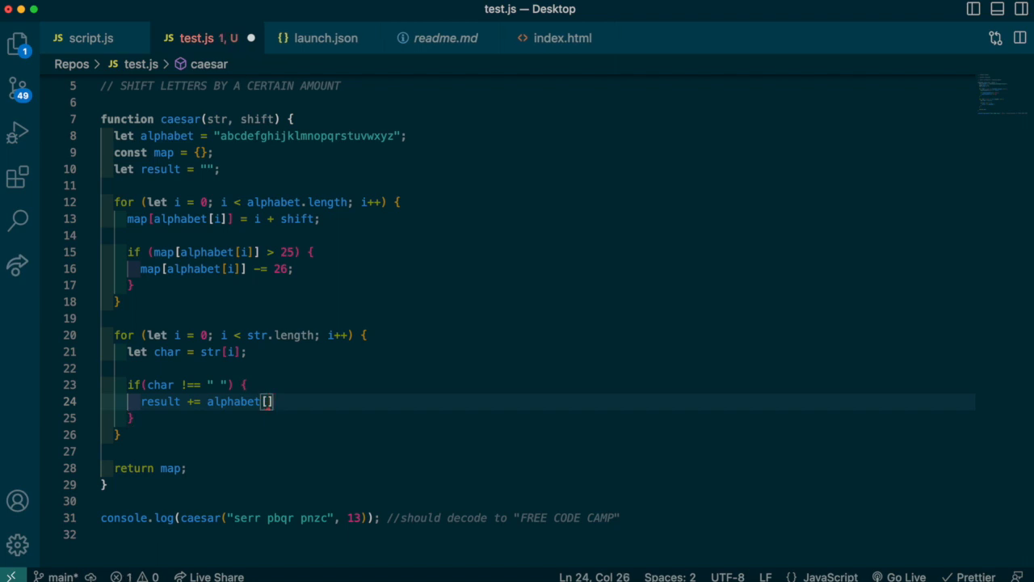
text(map[])
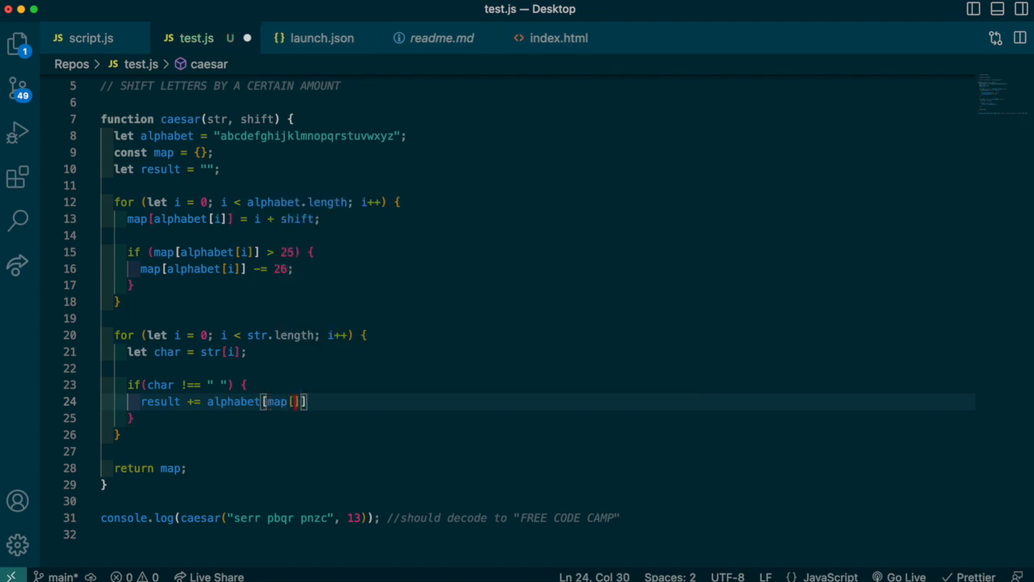
text(str[i)
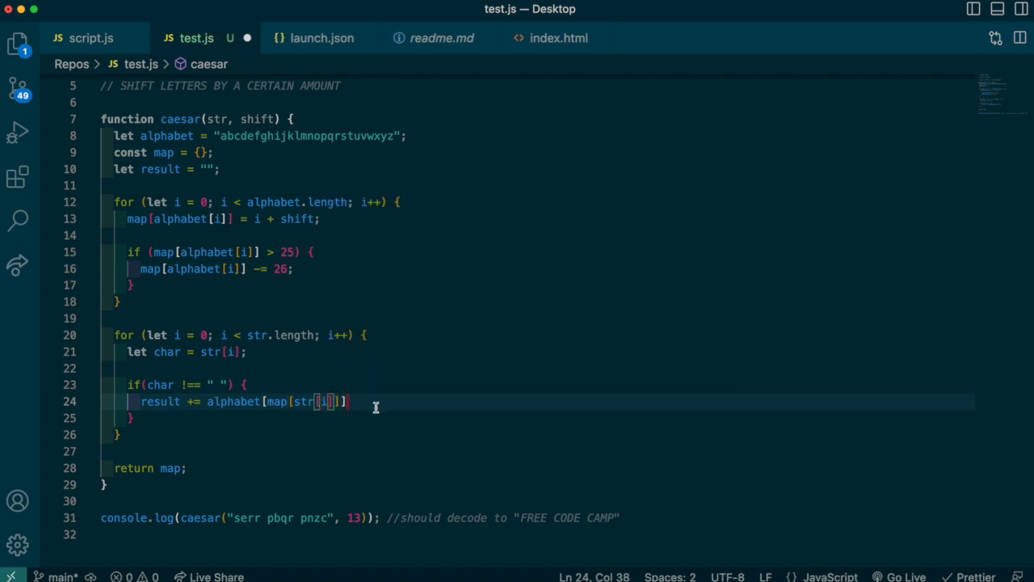
click(173, 468)
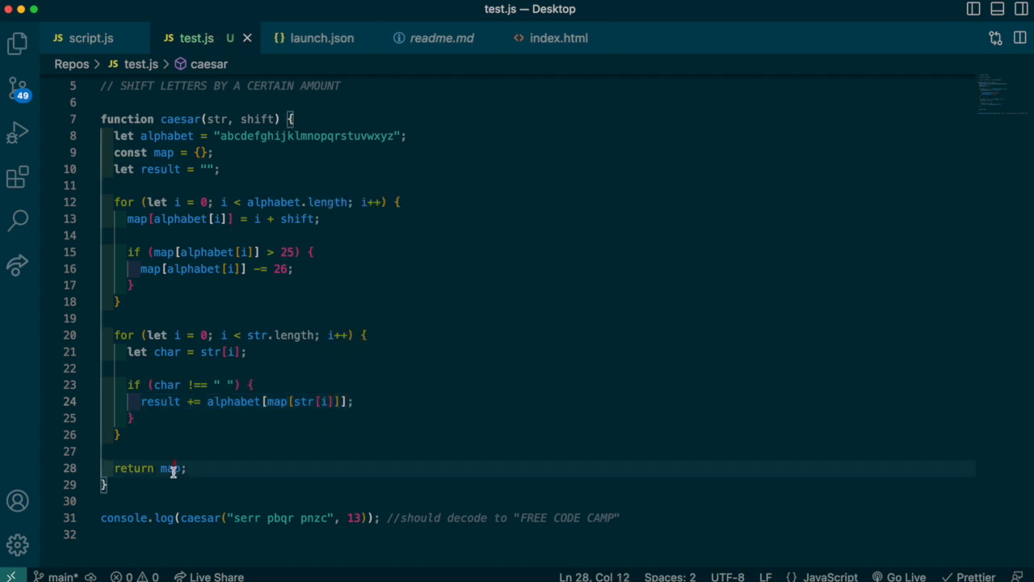
text(result)
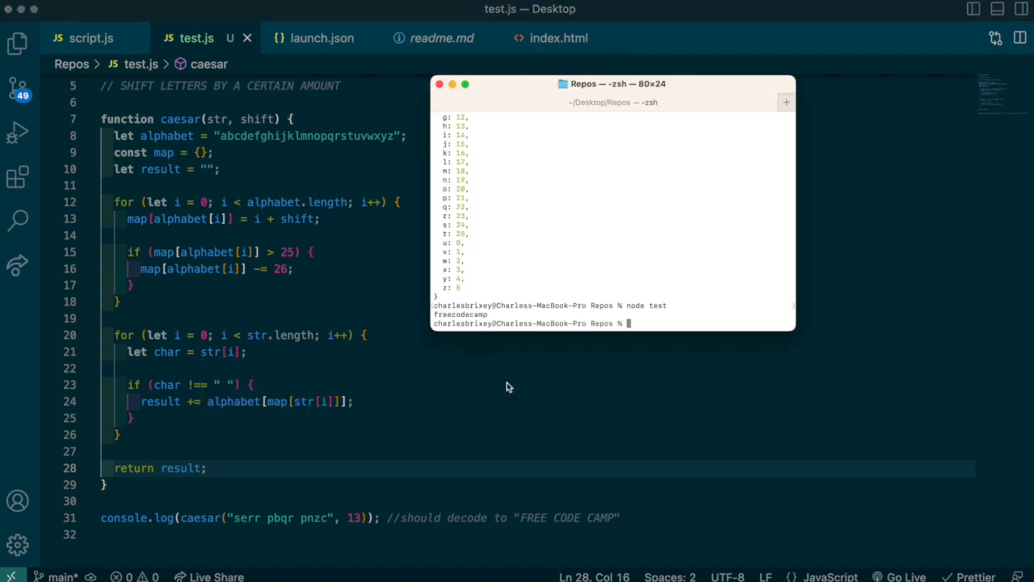
- Select the decoded output freecodecamp and the expression appended to result
double_click(460, 314)
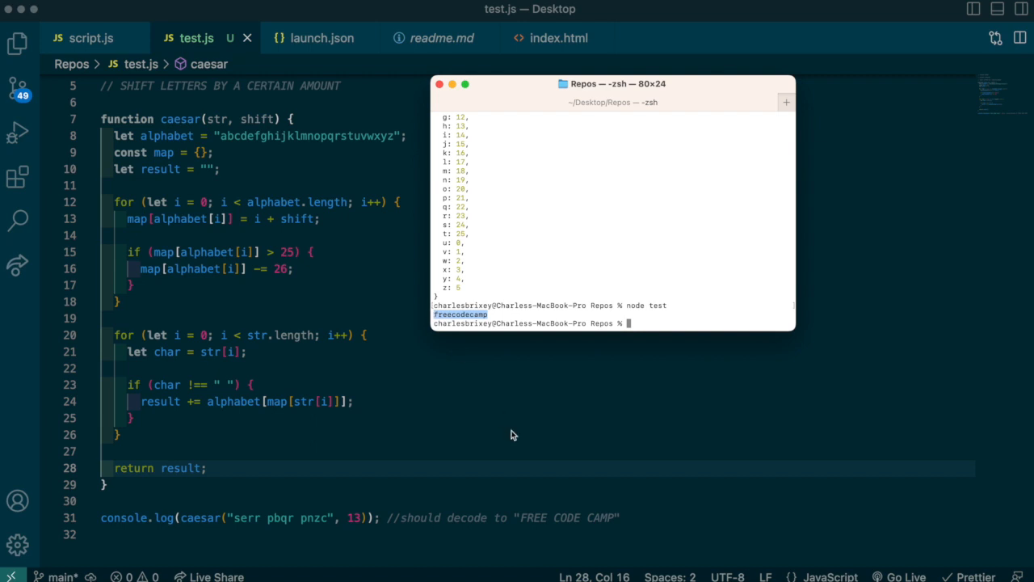
mouse_move(266, 392)
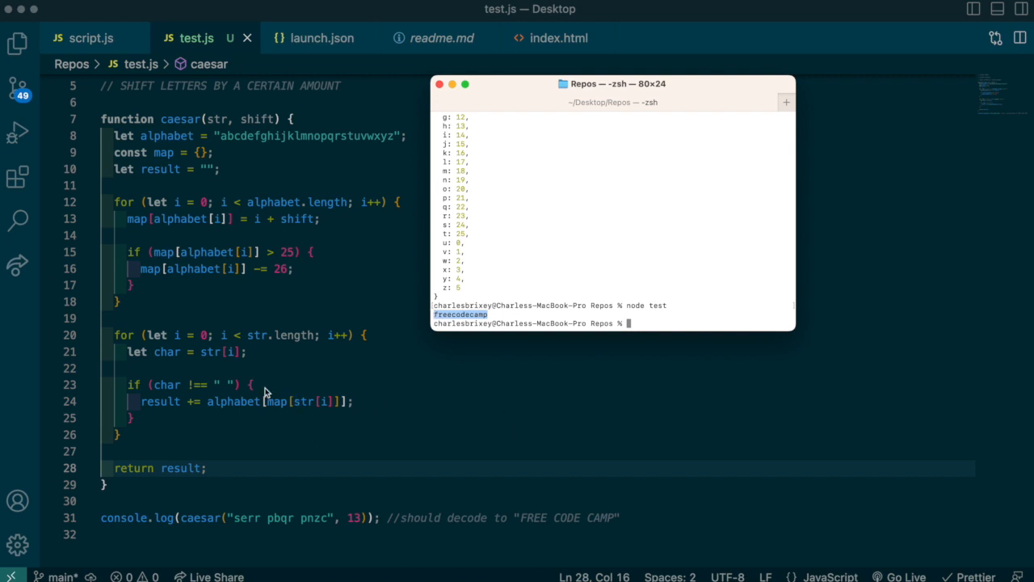
mouse_move(238, 422)
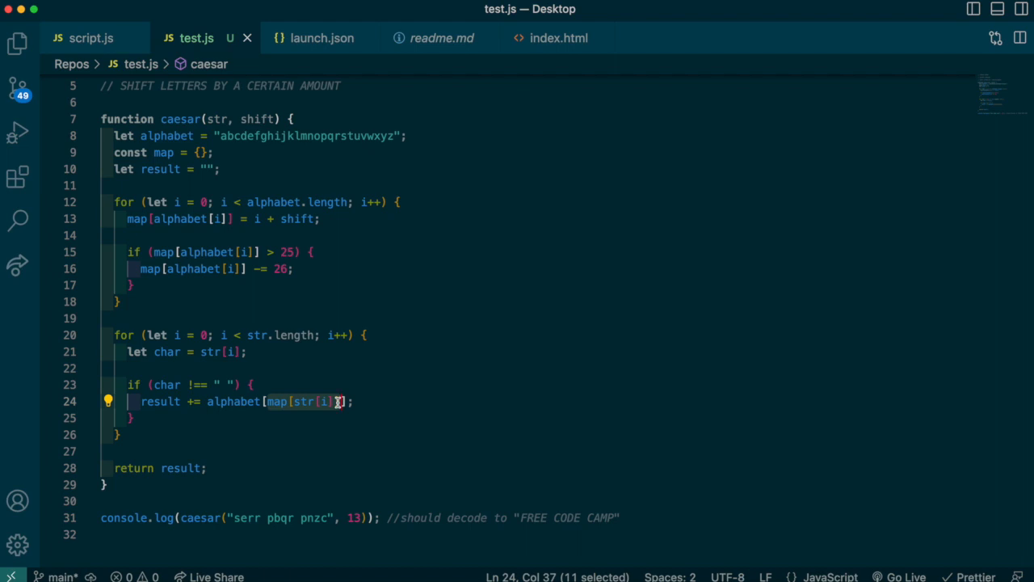
mouse_move(334, 418)
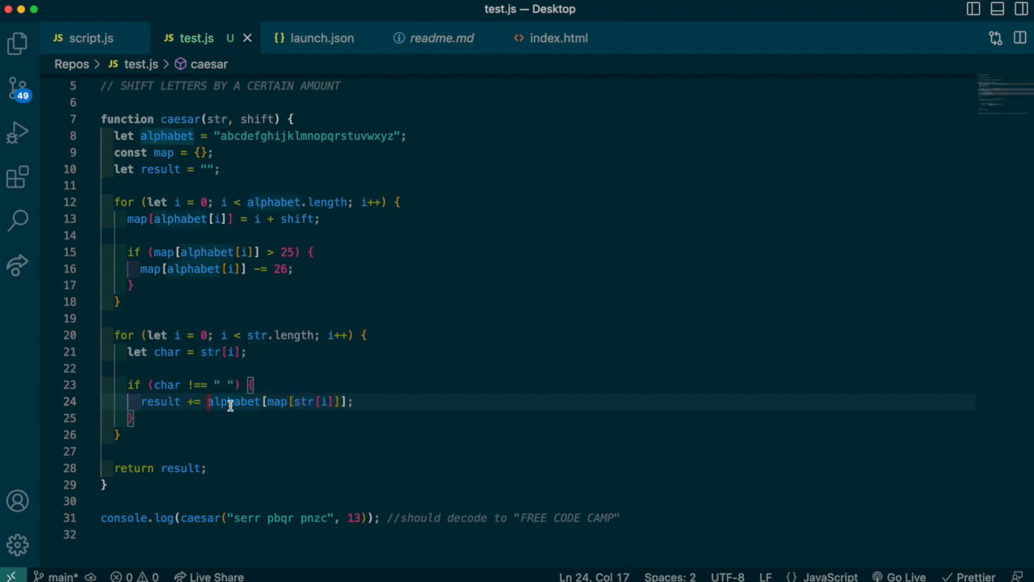
drag(206, 401, 353, 402)
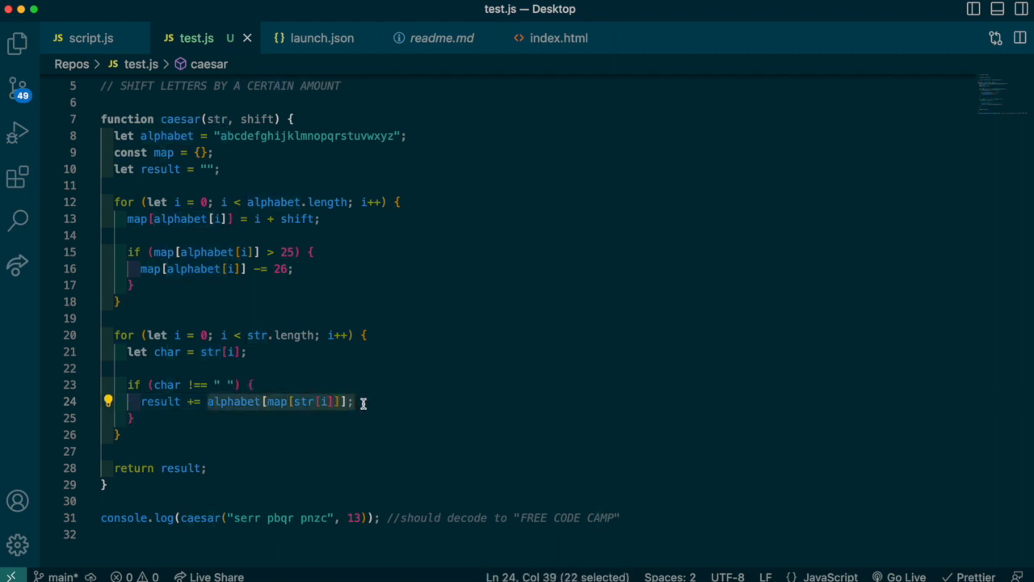
mouse_move(341, 414)
text( else {)
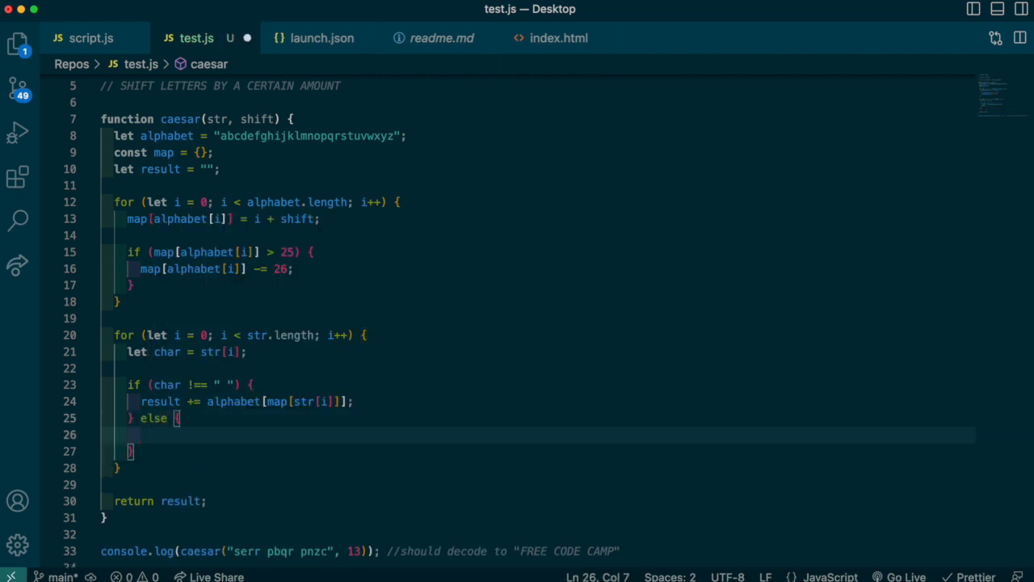
- Make the else branch run result += " "; and go to the top of caesar
text(result +=)
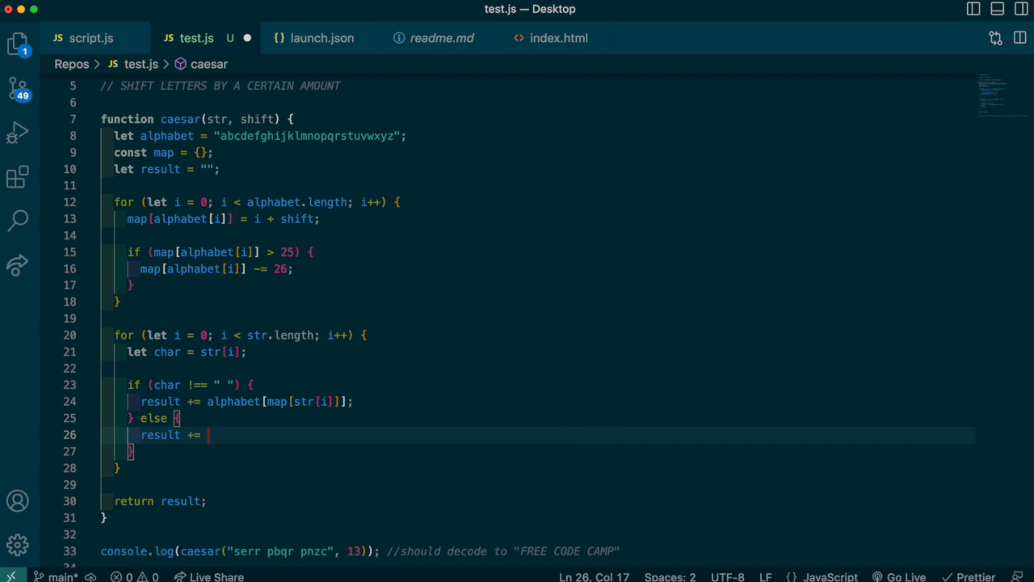
text(" ";)
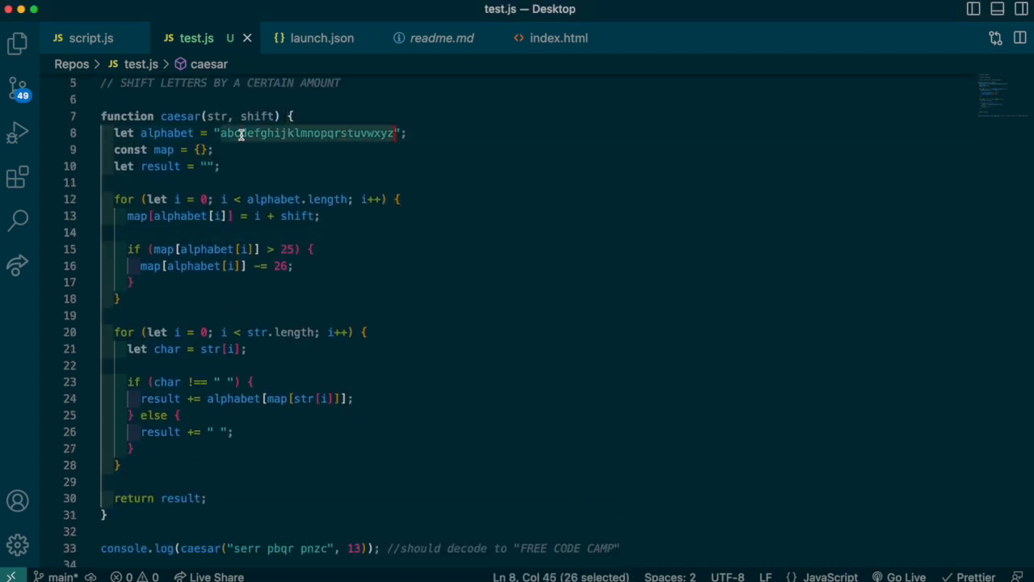
click(242, 133)
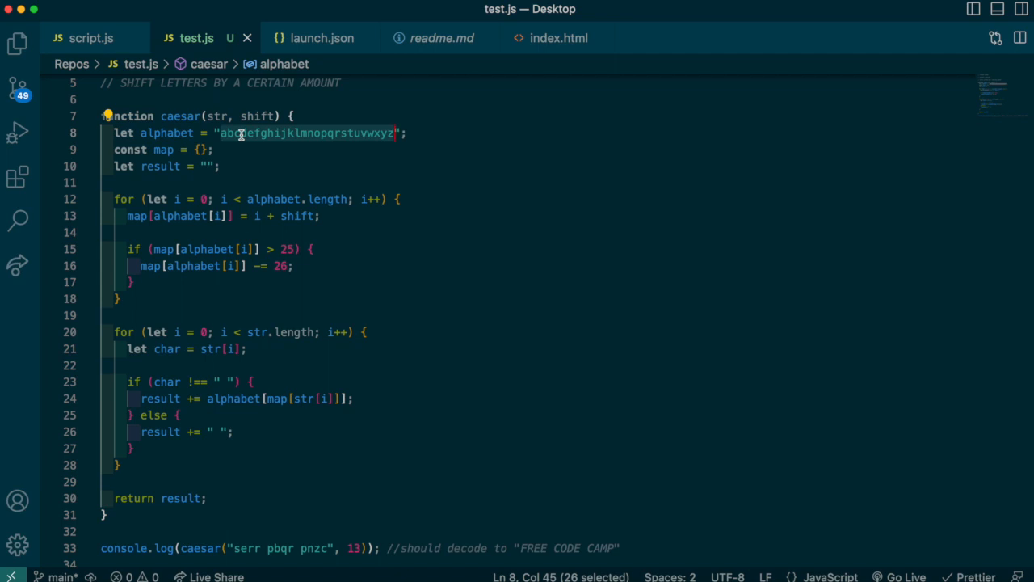
mouse_move(330, 379)
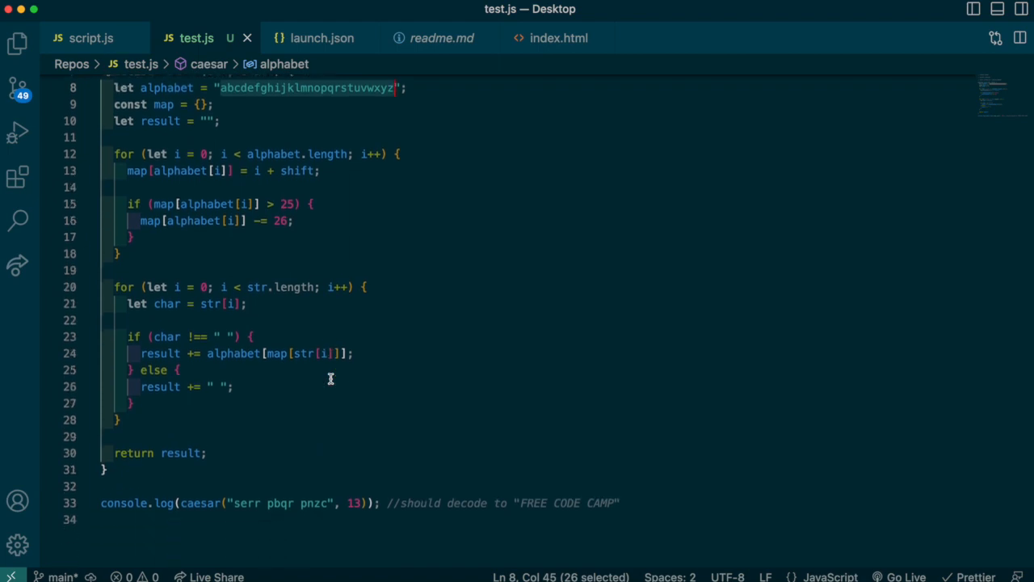
scroll(up, 3)
text(s)
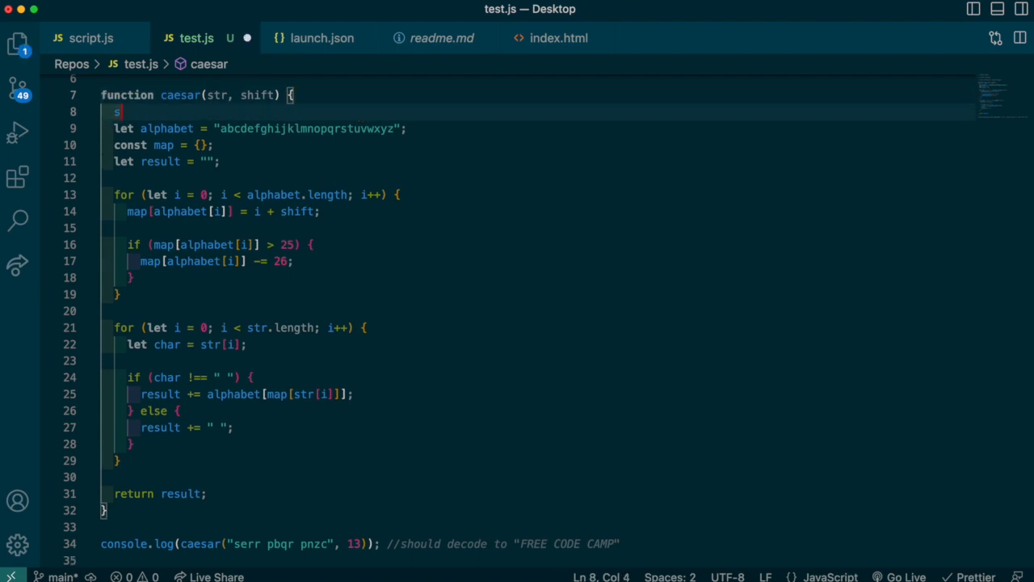
- Lowercase the input with str = str.toLowerCase(), fixing the misnamed lowercase method
text(tr = str.lowerCase();)
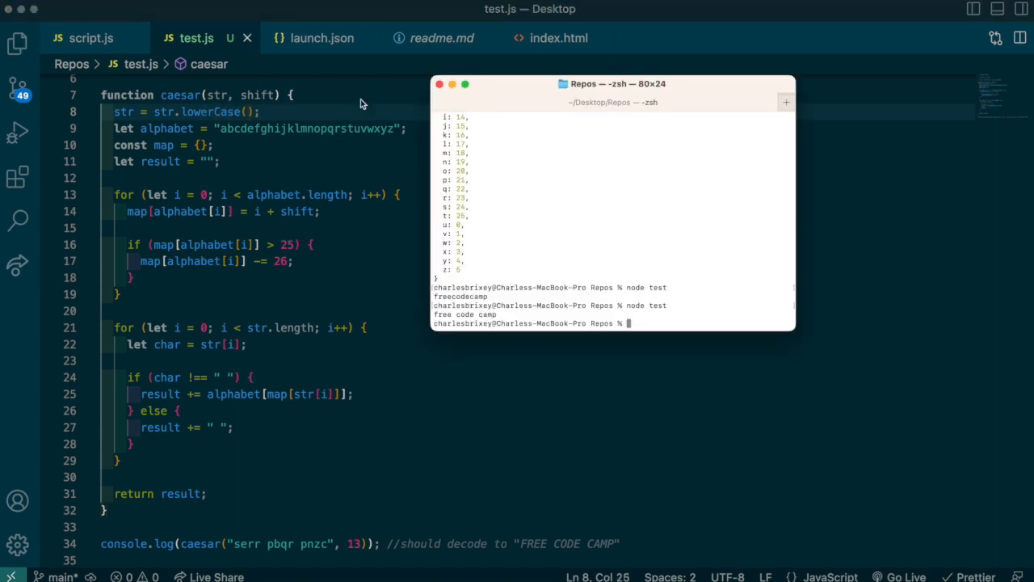
key(Return)
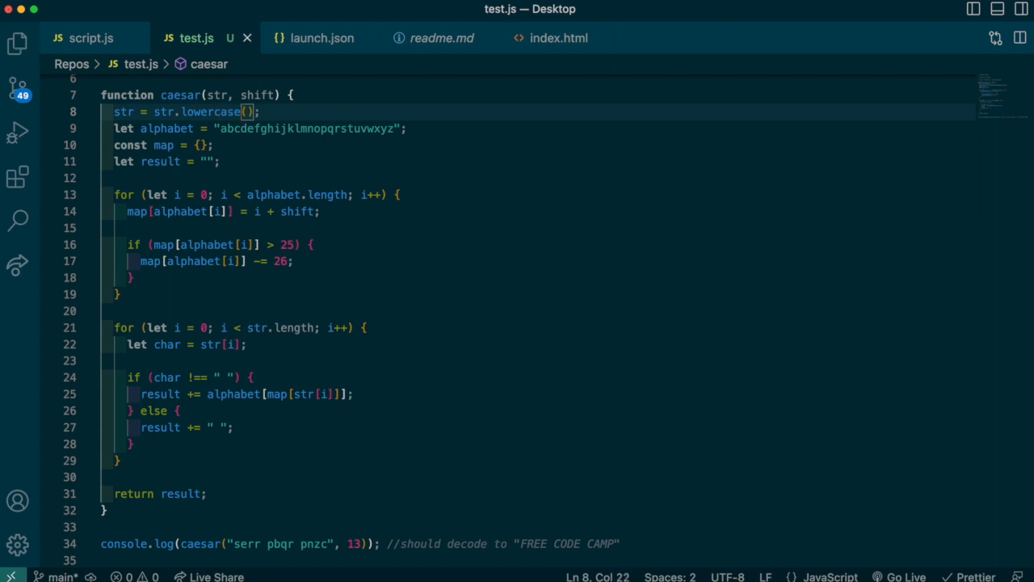
double_click(212, 112)
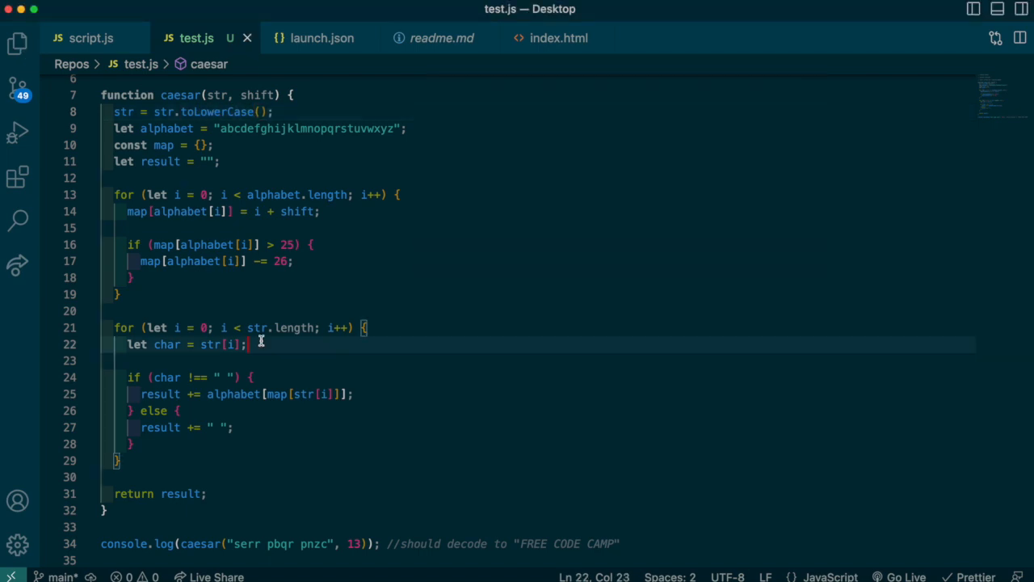
scroll(up, 3)
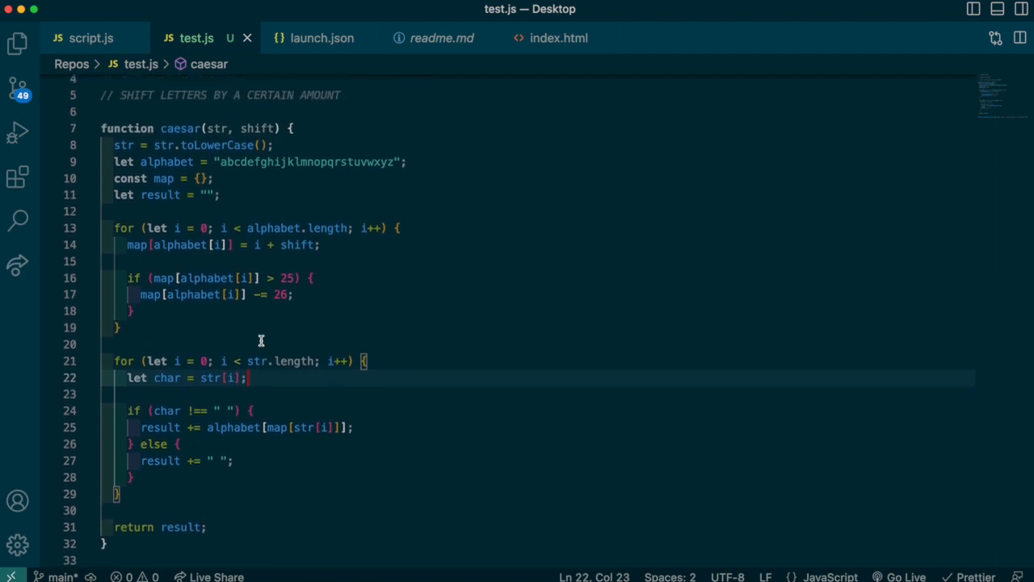
scroll(down, 3)
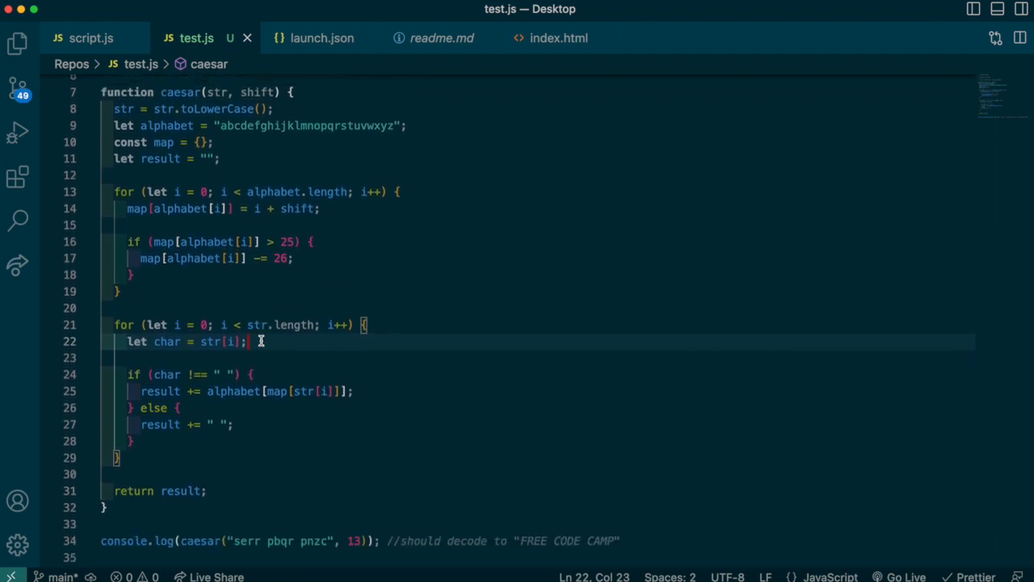
mouse_move(283, 414)
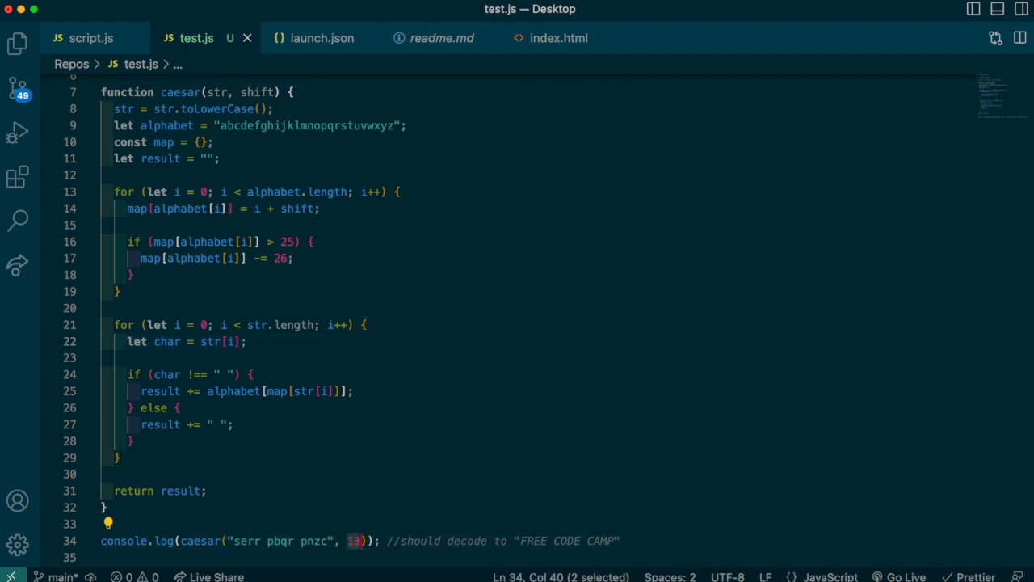
- Type a -2 shift and start an if (map < 0) check after the wraparound check
text(-2)
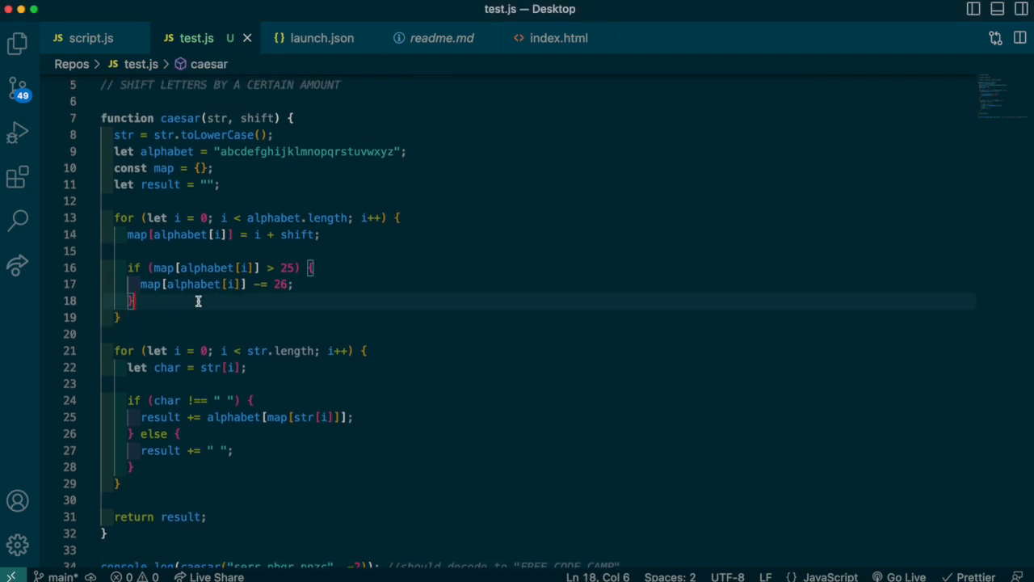
key(Enter)
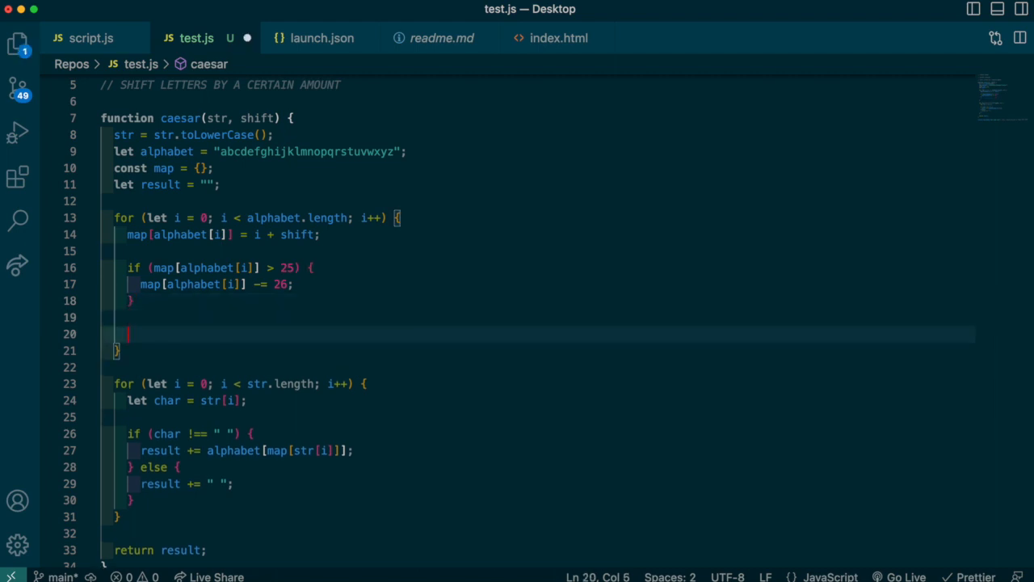
text(if)
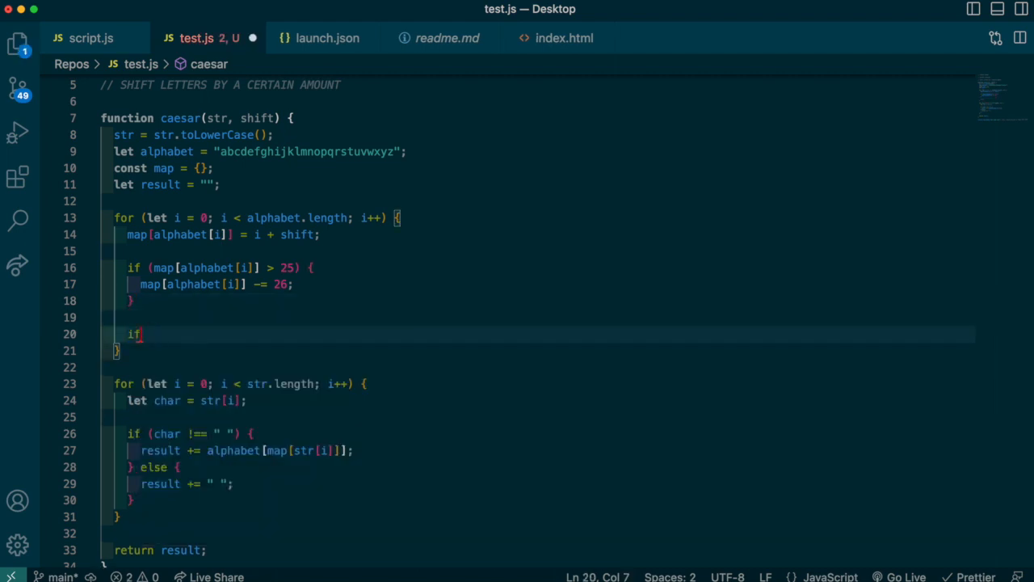
text(map[alphabet[]]))
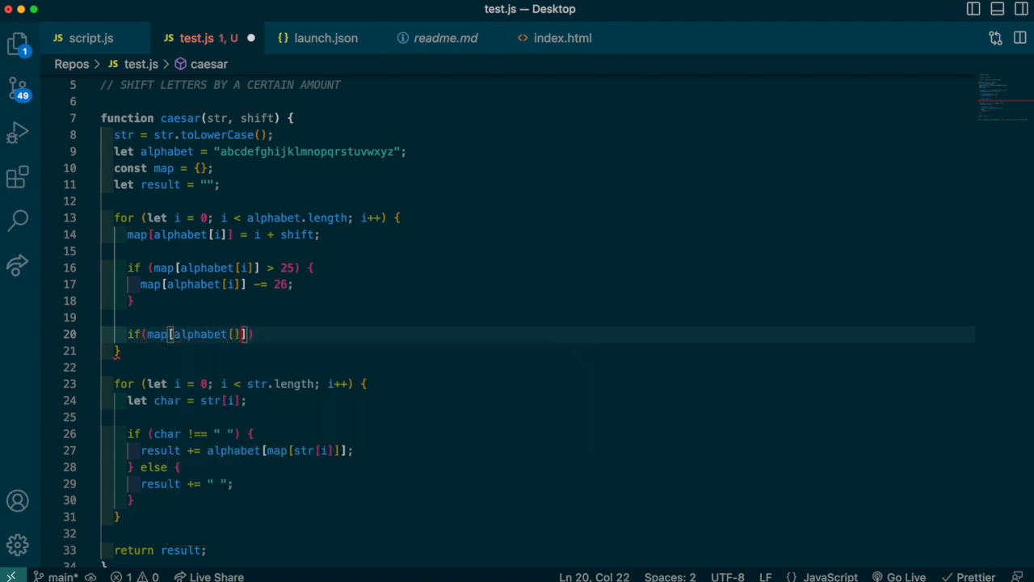
text(<)
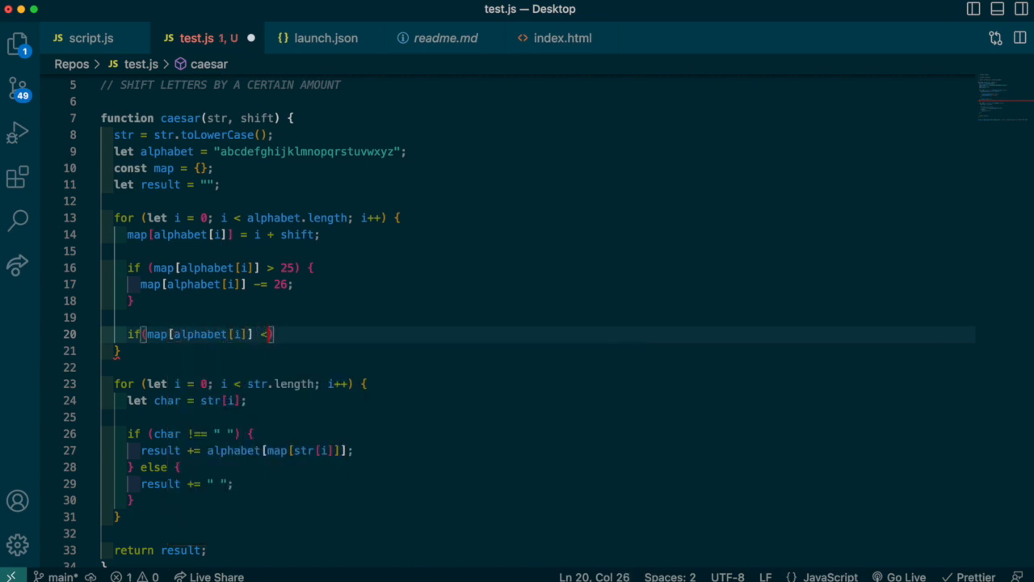
text(0) {)
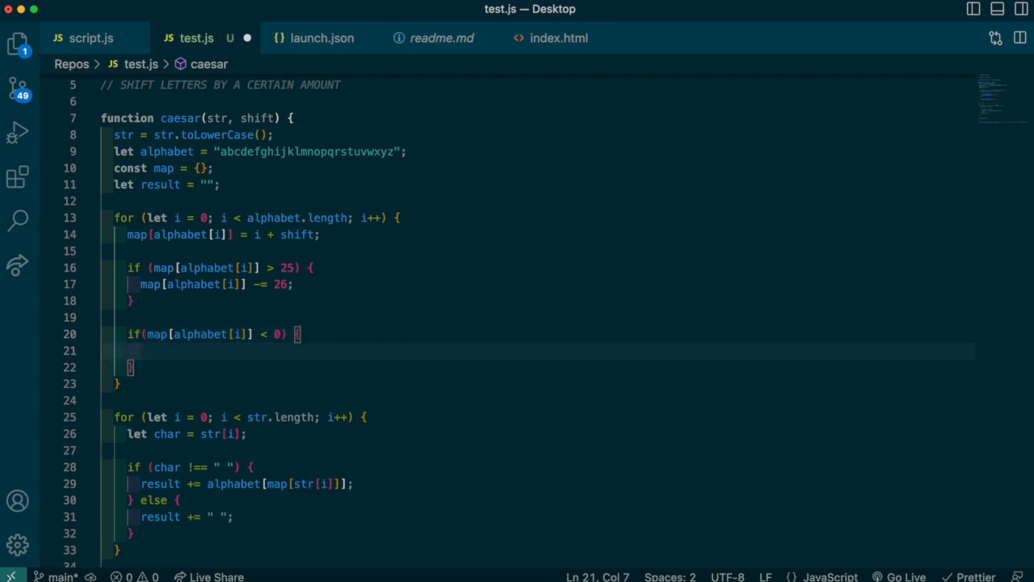
- Reuse the subtract-26 statement as += 26 and start typing "free code camp" in the test call
click(291, 284)
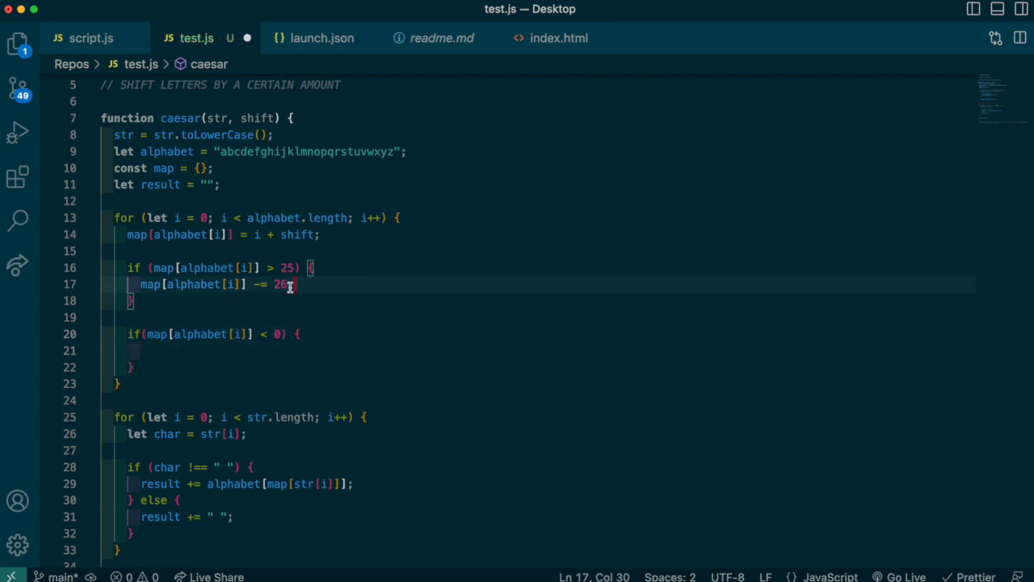
drag(292, 284, 139, 284)
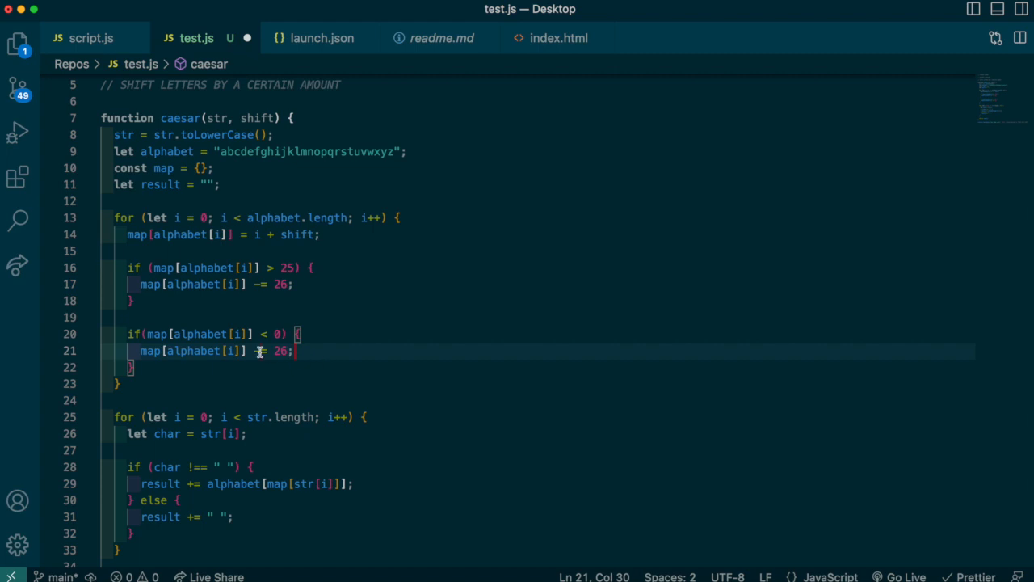
text(+)
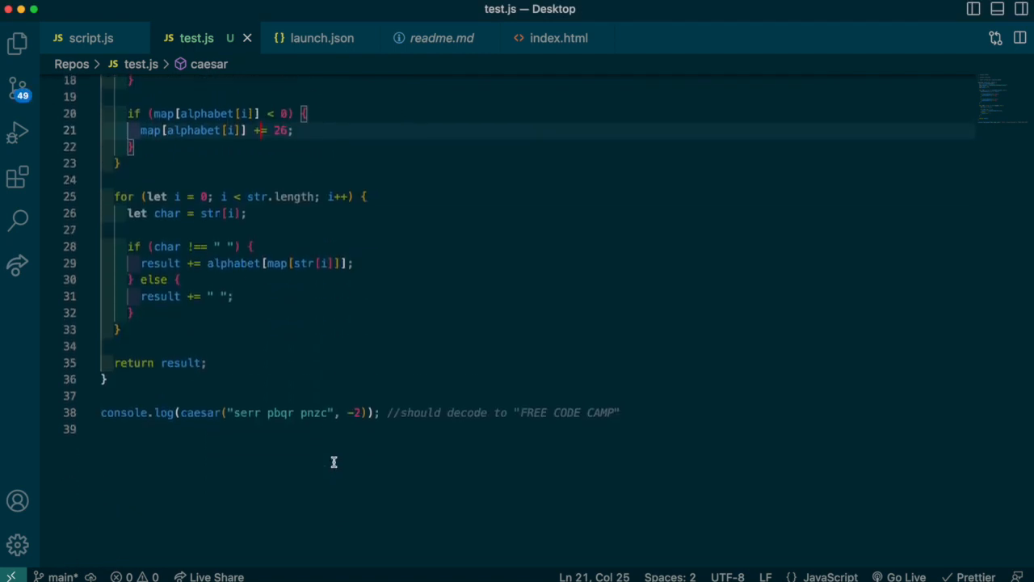
scroll(up, 3)
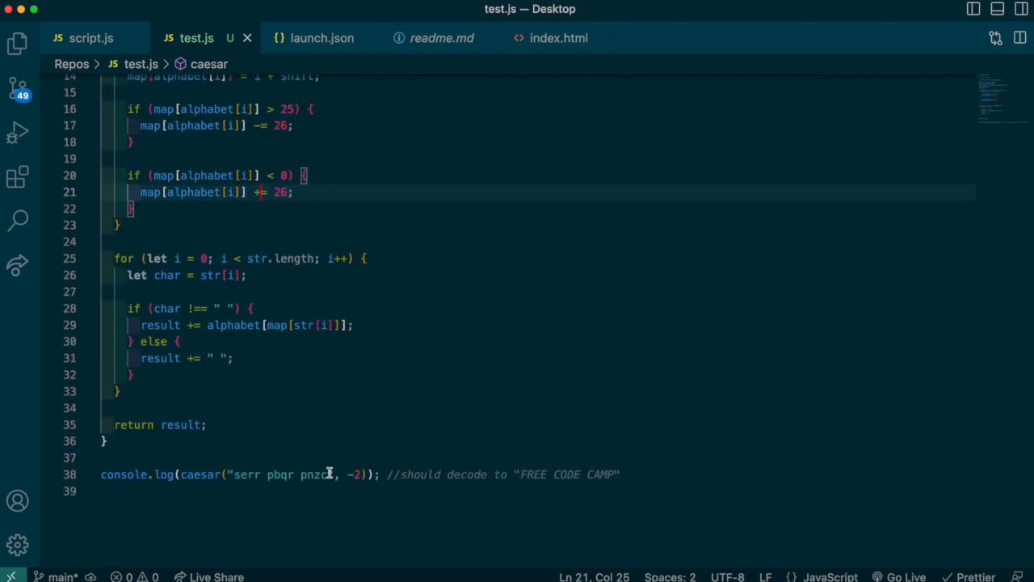
text(free)
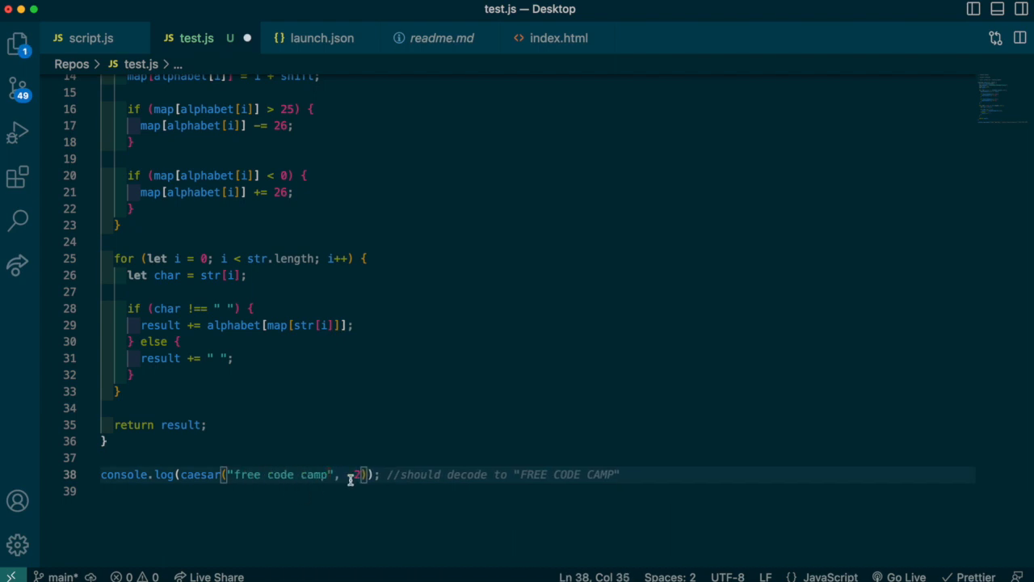
- Set the shift to -13 and select the encoded output serr pbqr pnzc
text(-13)
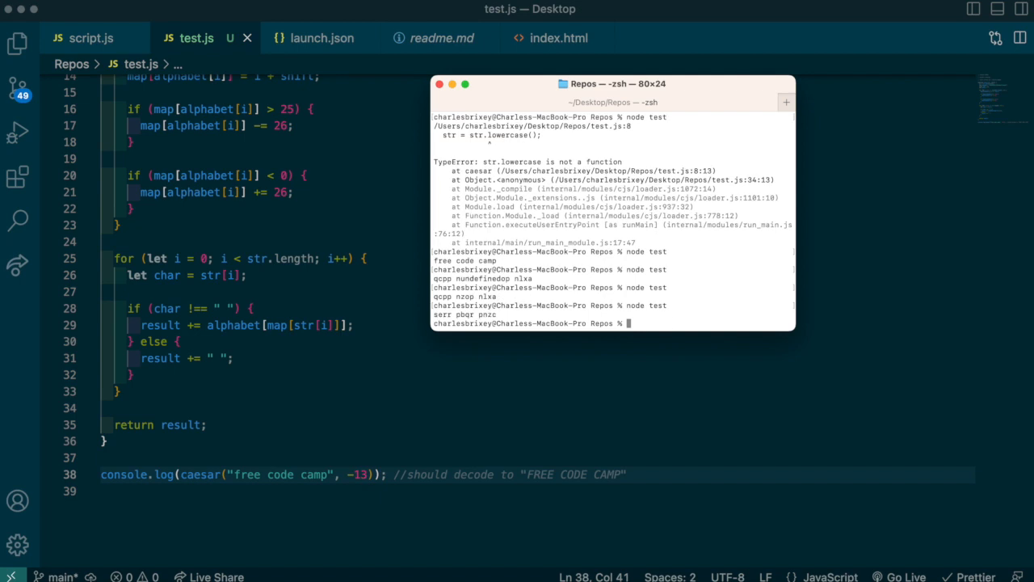
double_click(464, 314)
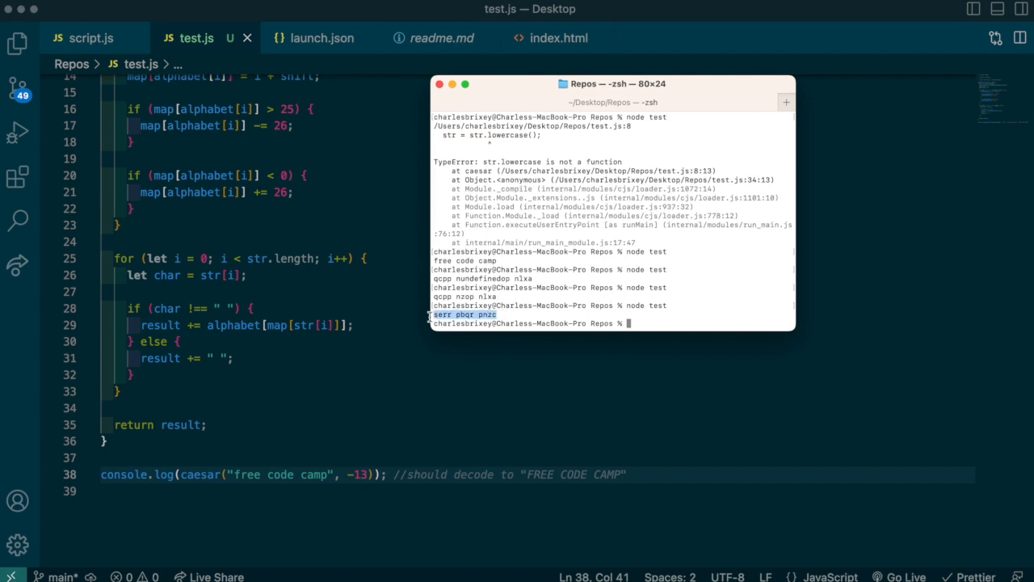